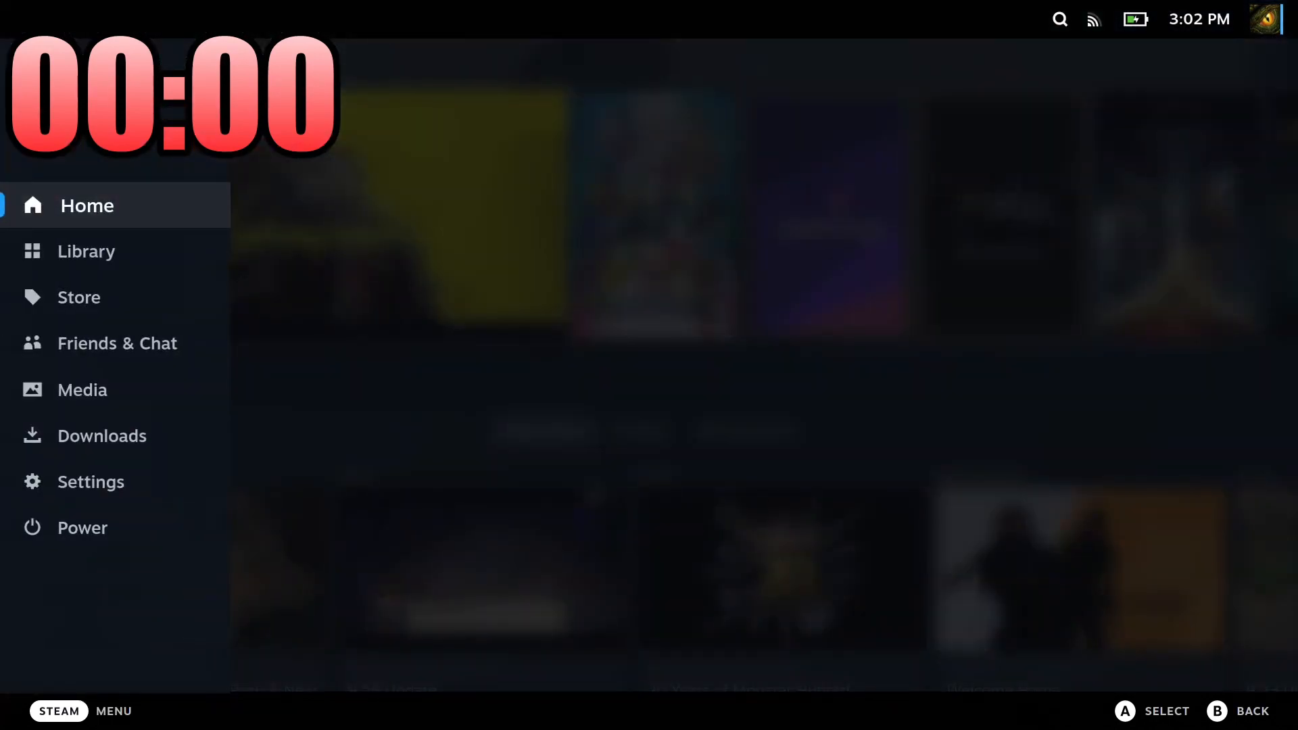
Review the System settings page, confirming Developer Mode and the Steam Deck Beta channel.
left_click(91, 481)
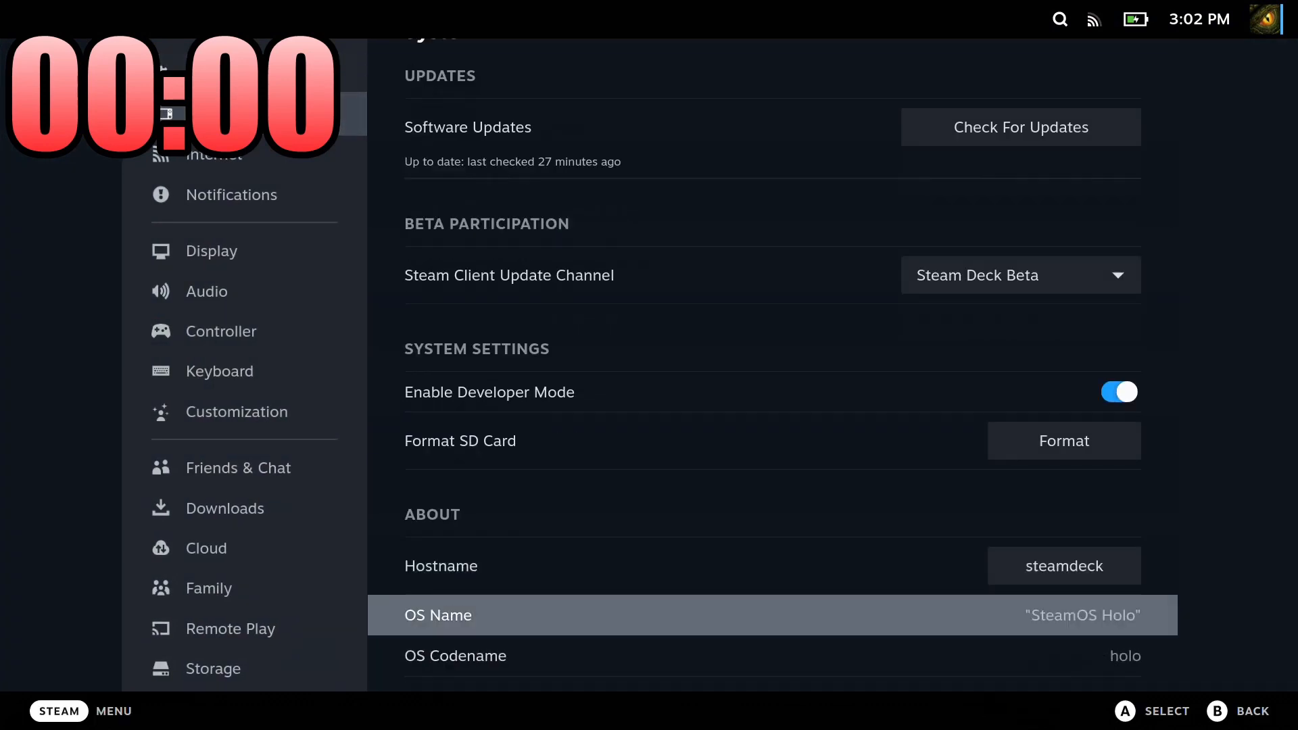
scroll("down", 3)
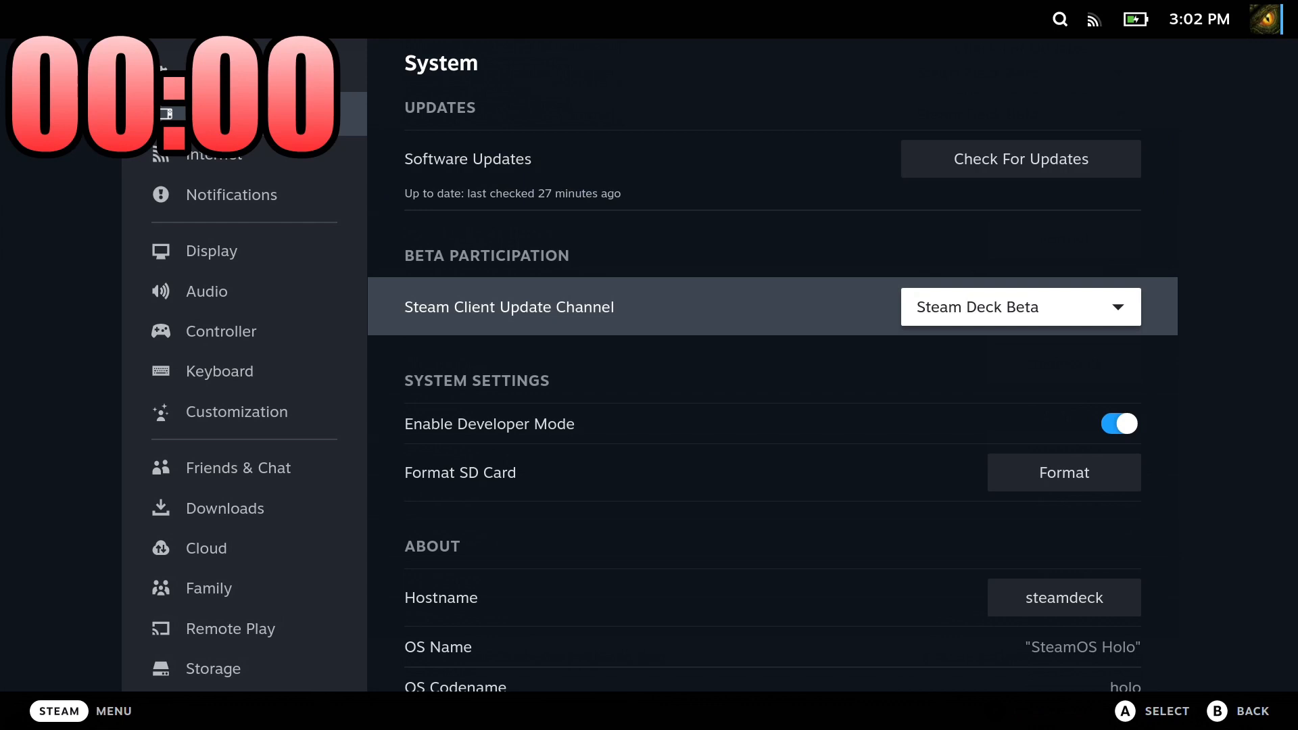
scroll("down", 3)
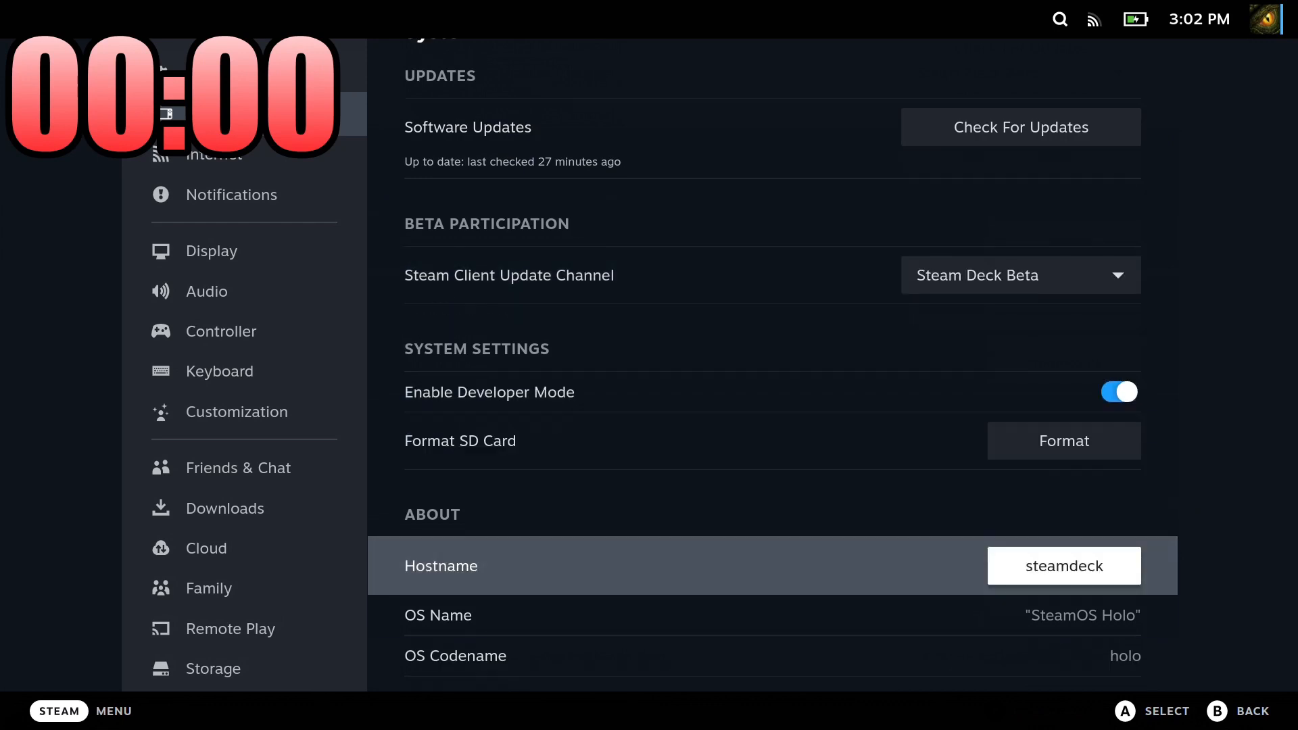
scroll("down", 3)
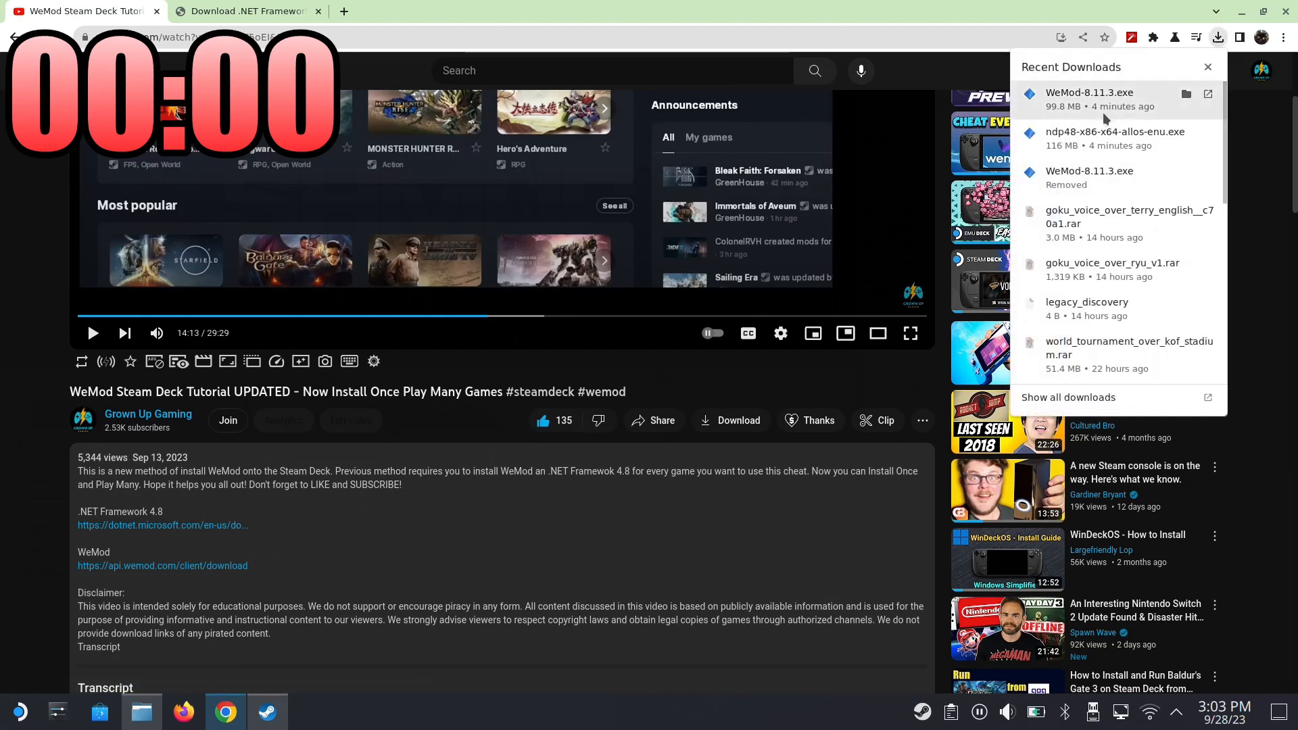
mouse_move(1126, 102)
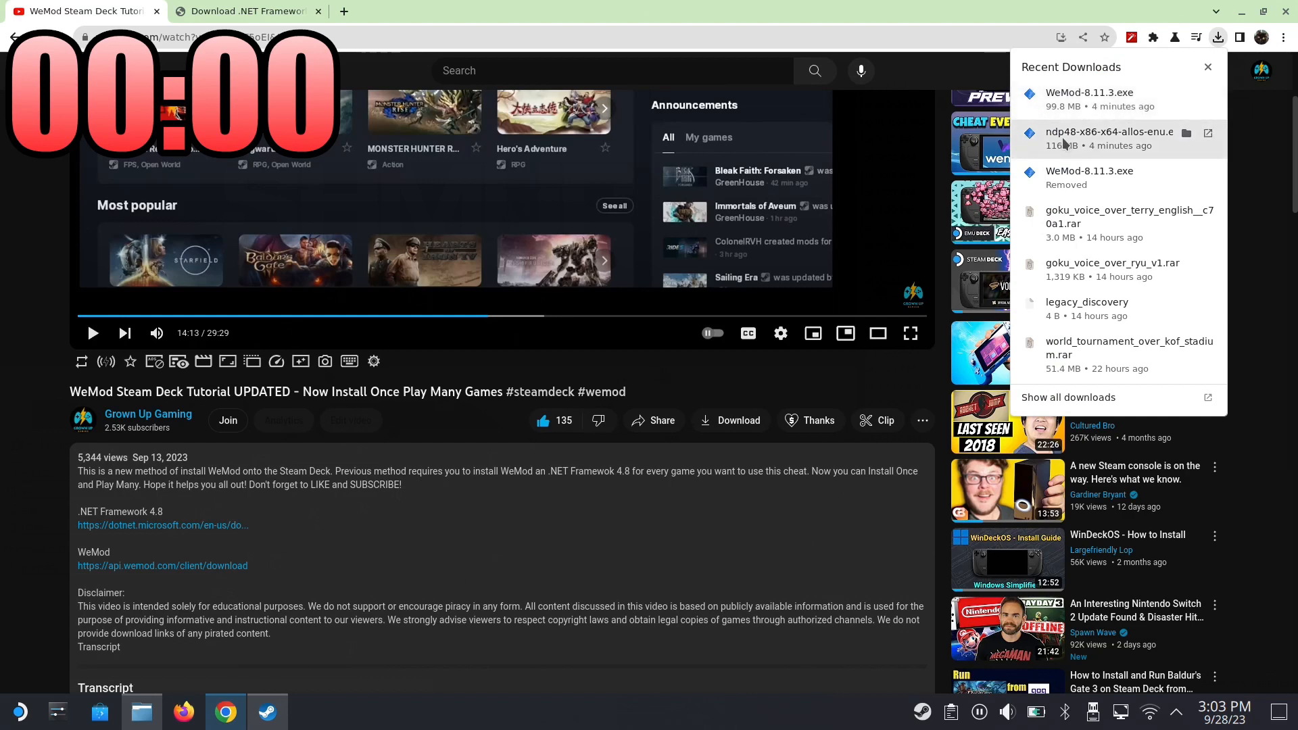
mouse_move(1079, 143)
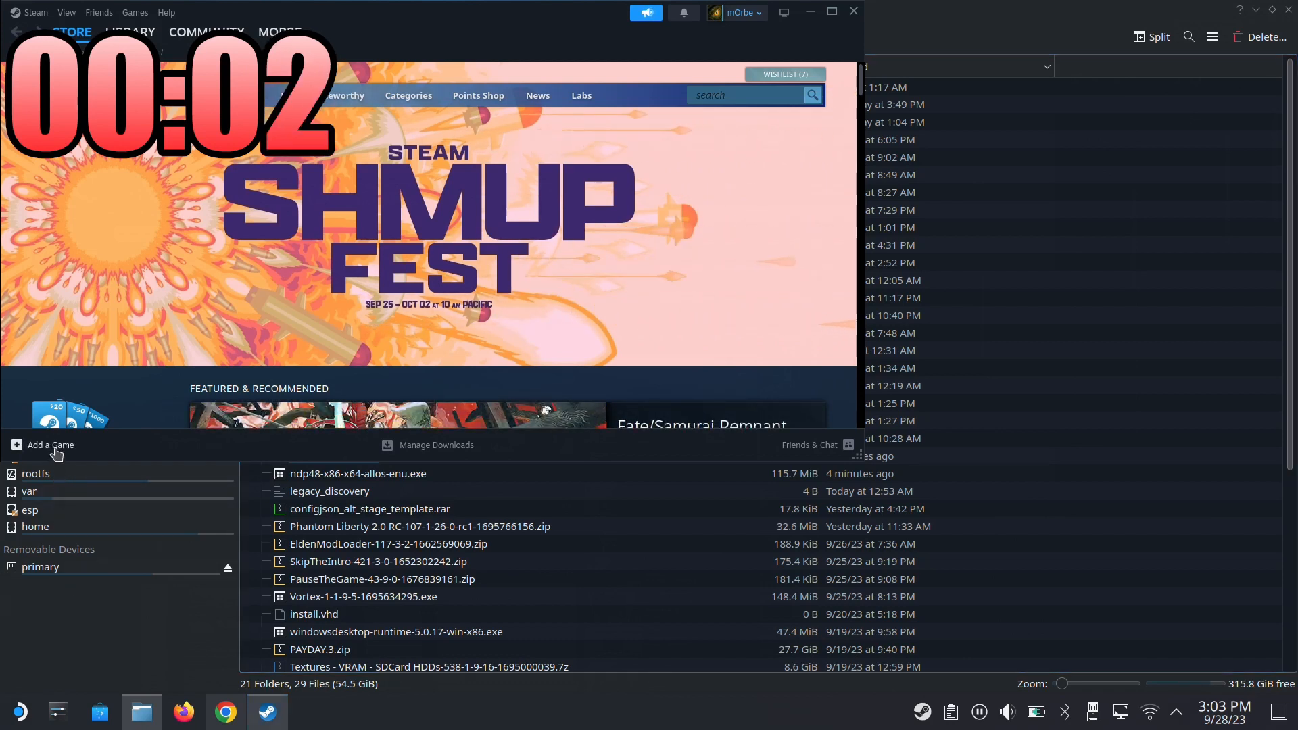
Add WeMod-8.11.3.exe from the Downloads folder as a non-Steam game.
left_click(49, 444)
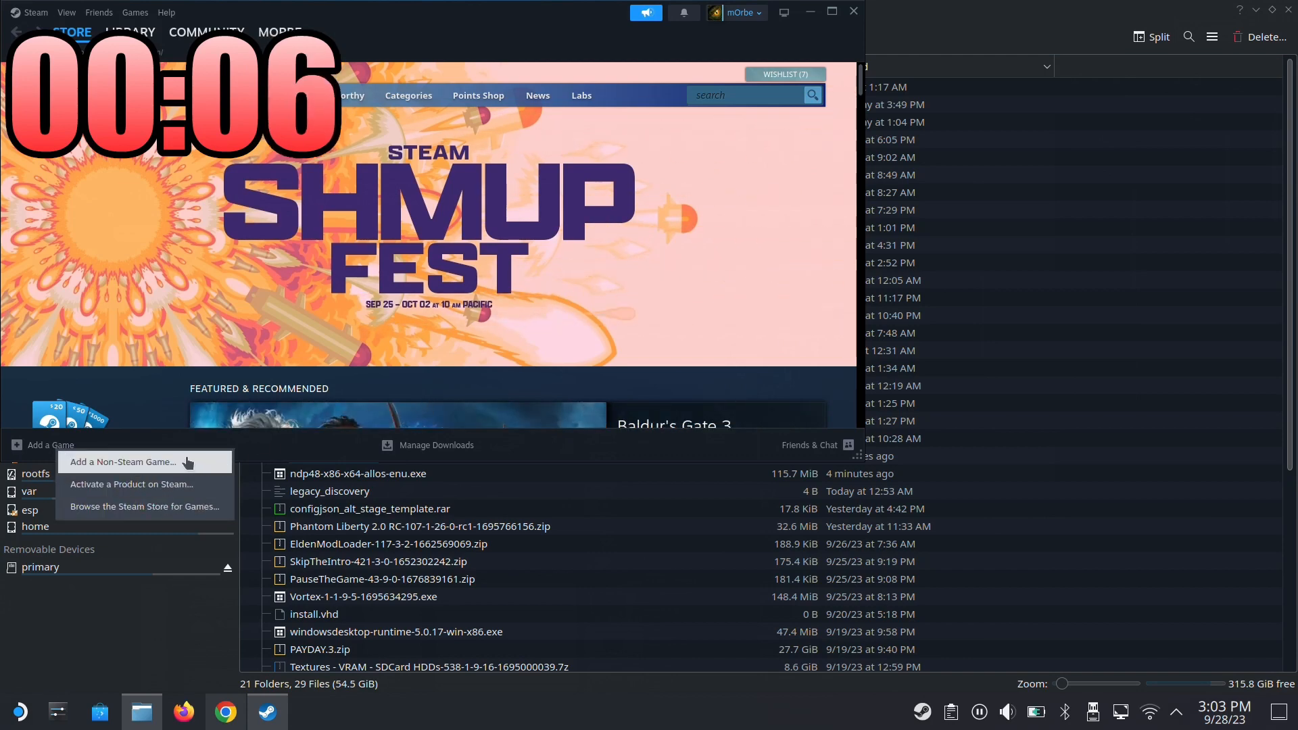
left_click(121, 462)
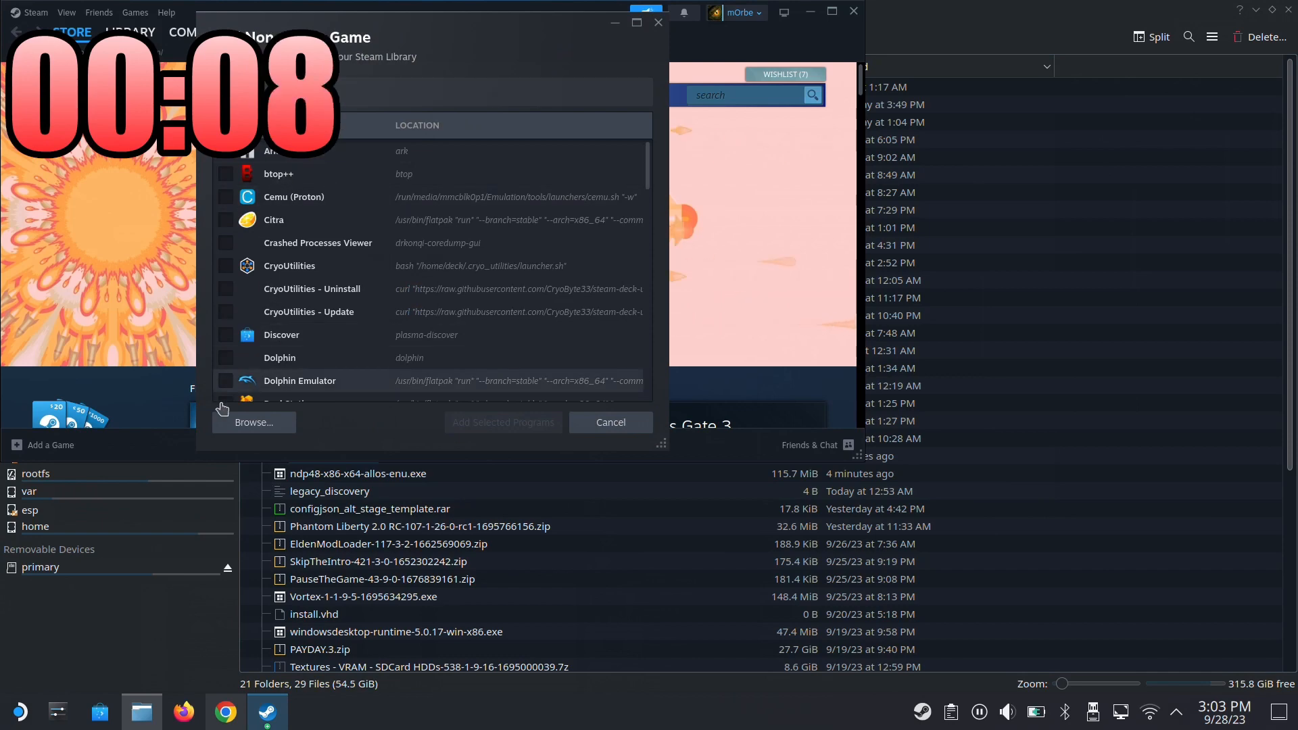
left_click(253, 422)
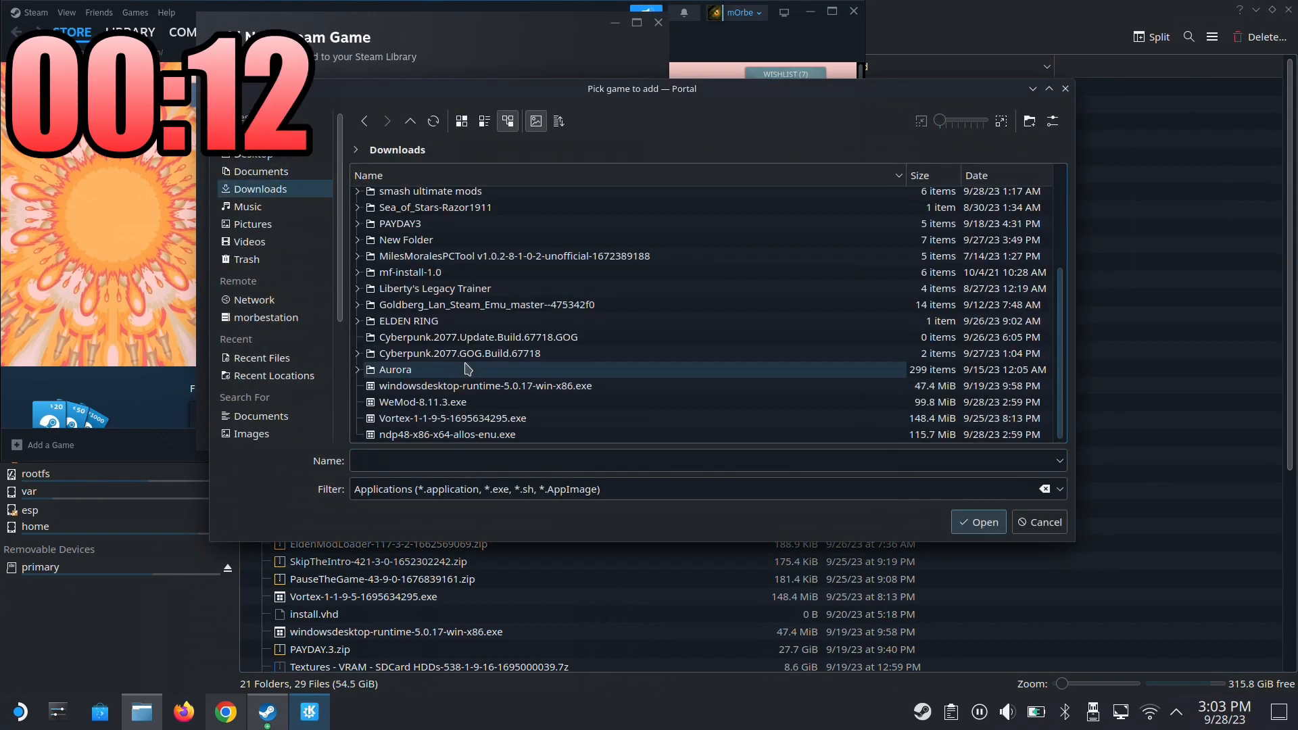
left_click(421, 402)
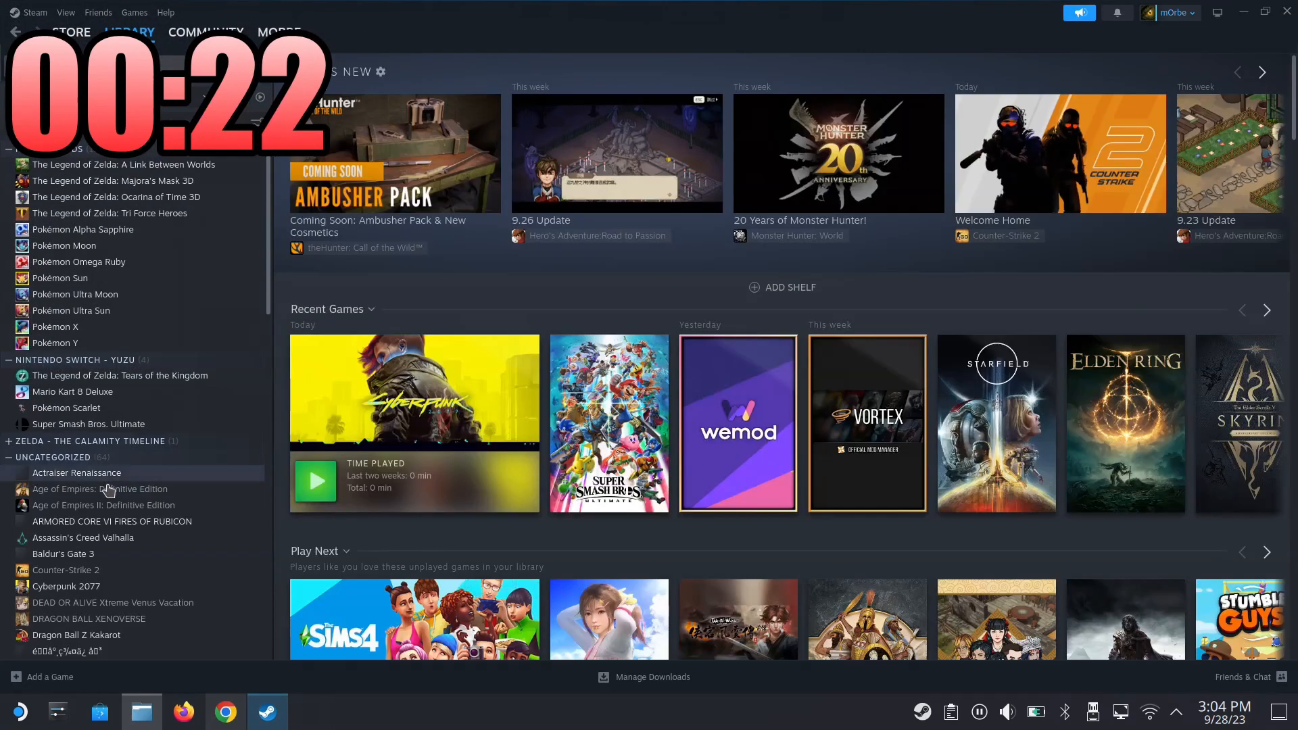
Force a specific Proton compatibility tool for WeMod-8.11.3.exe and launch it.
scroll("down", 3)
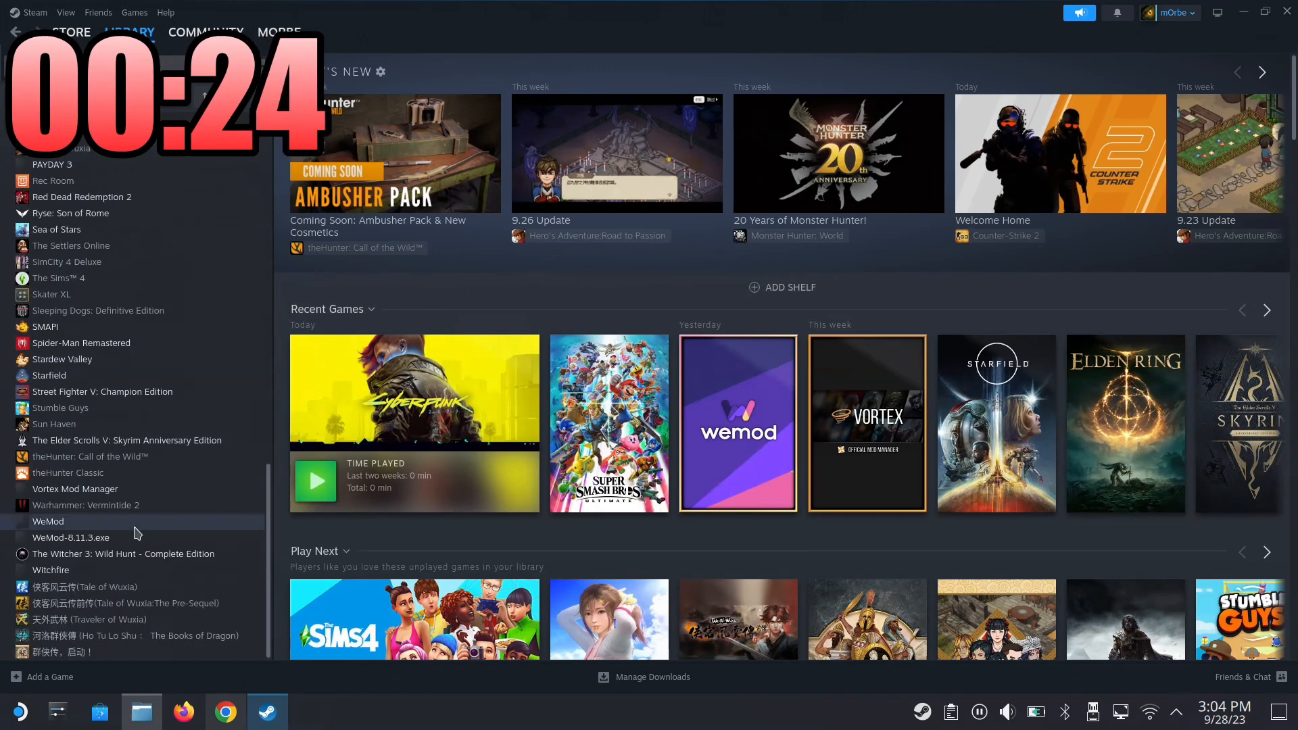
left_click(71, 537)
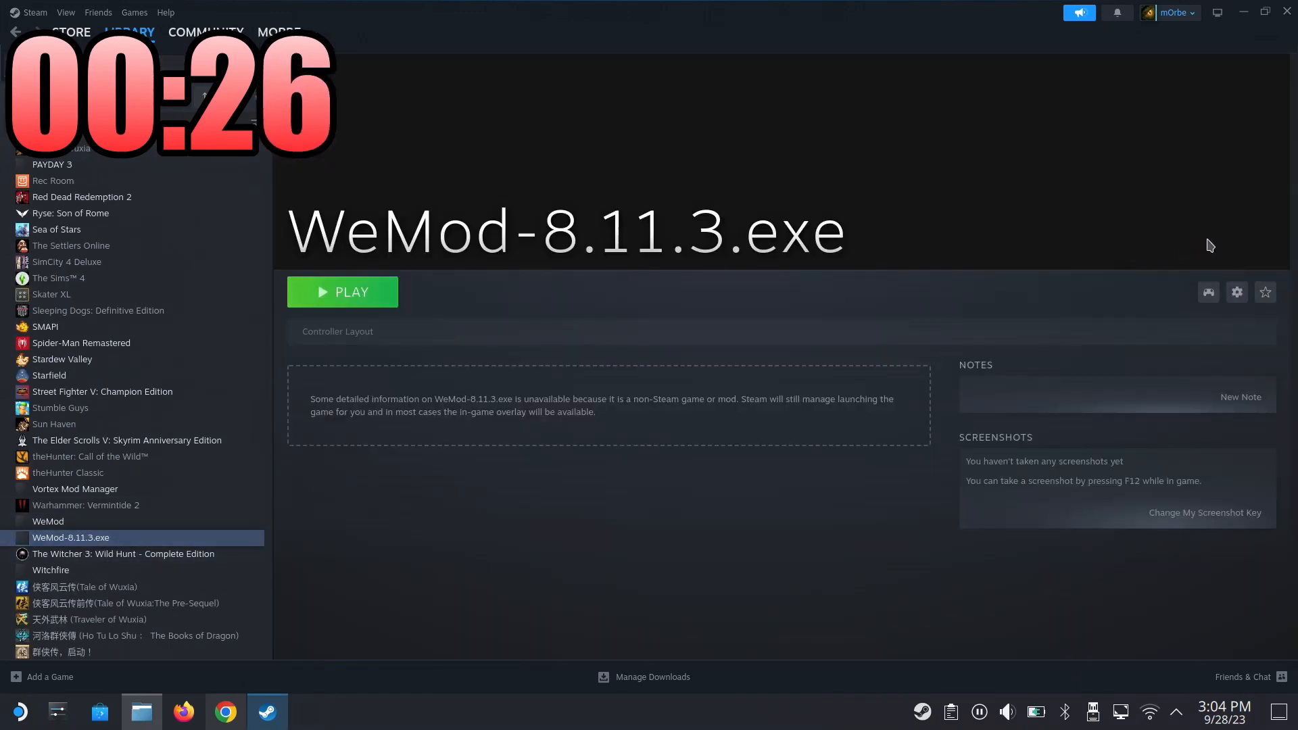
mouse_move(1171, 411)
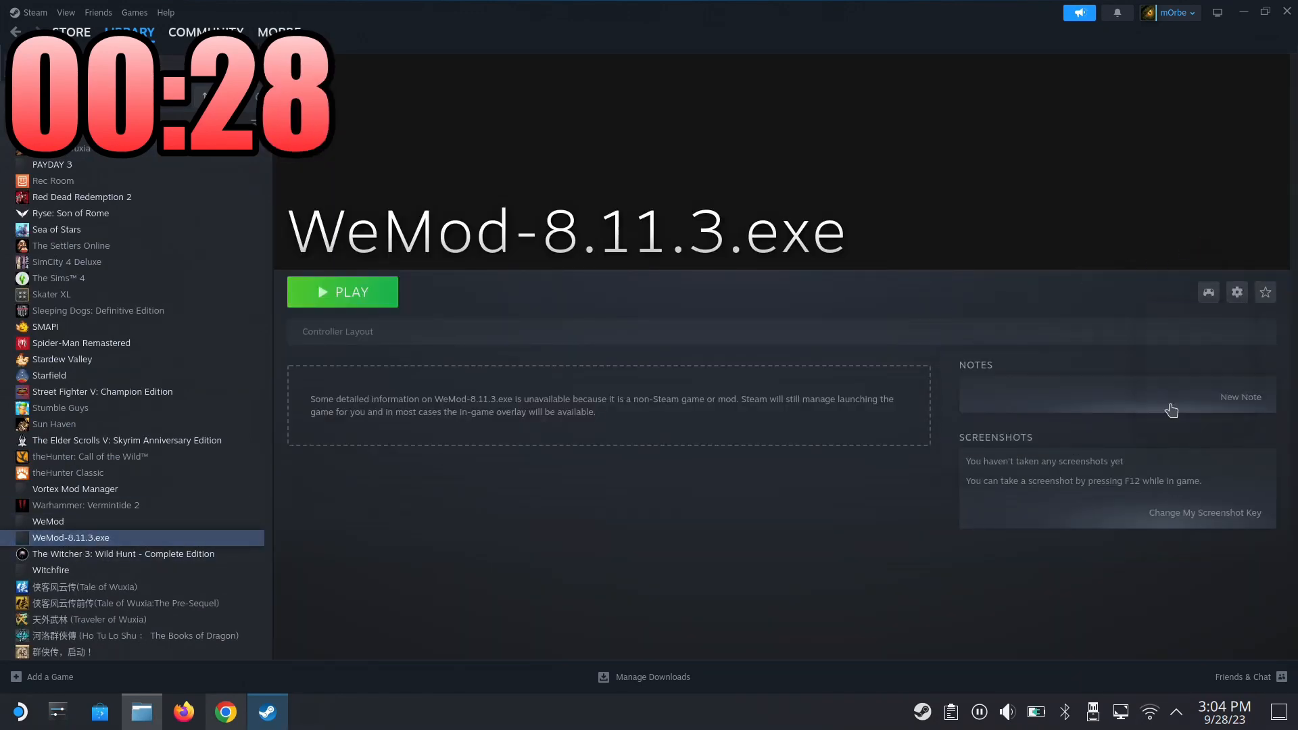
left_click(1237, 292)
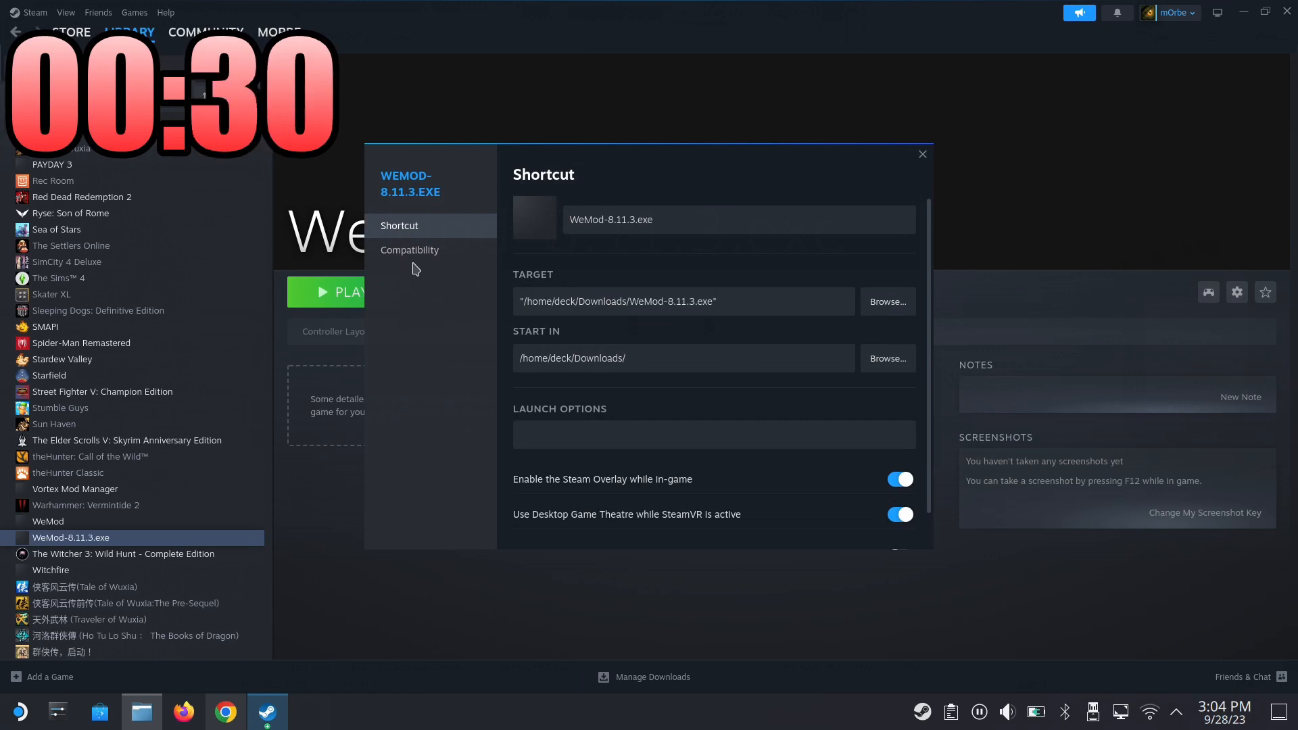
left_click(409, 248)
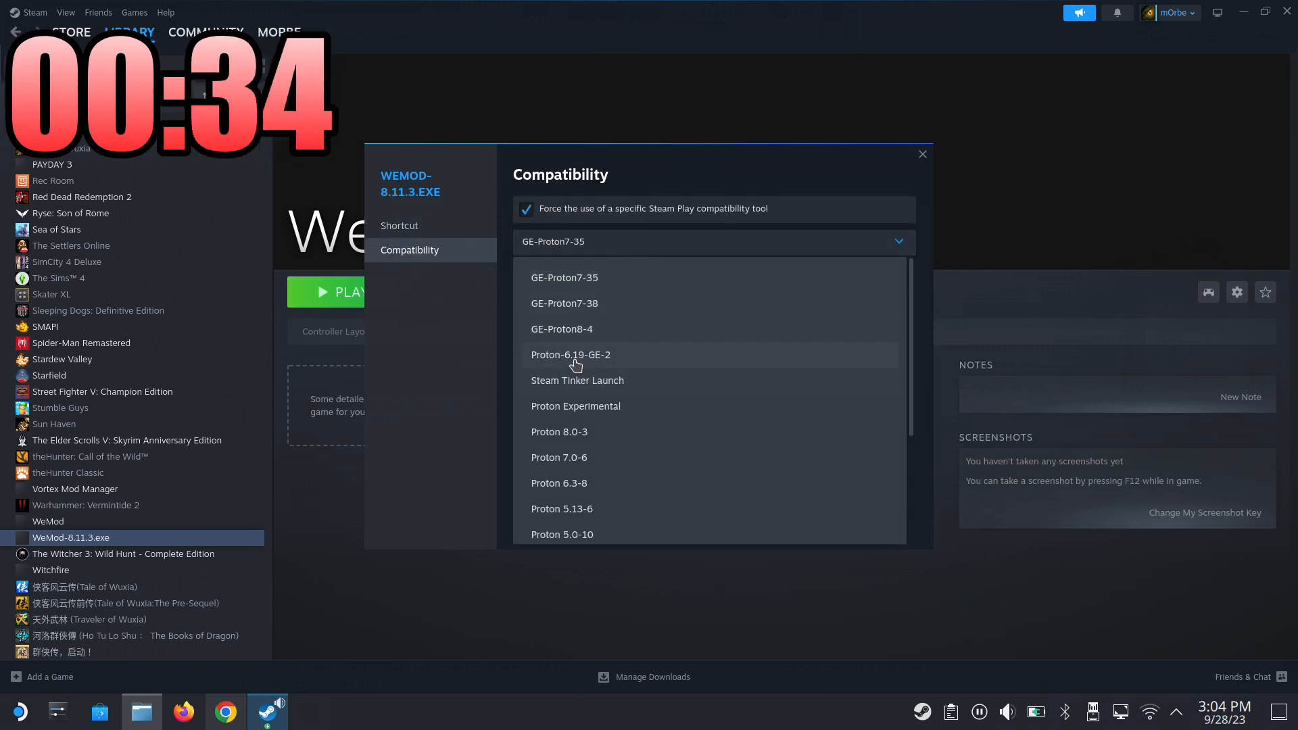
left_click(920, 154)
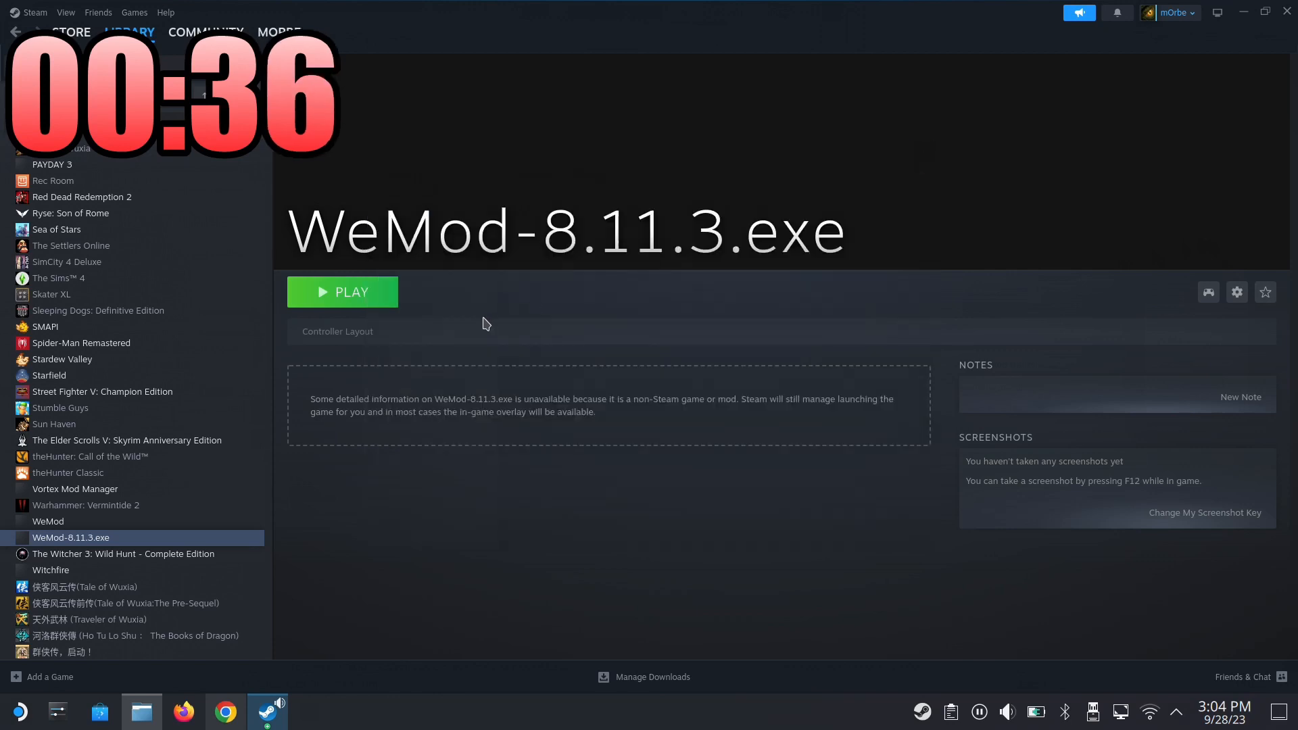
left_click(342, 292)
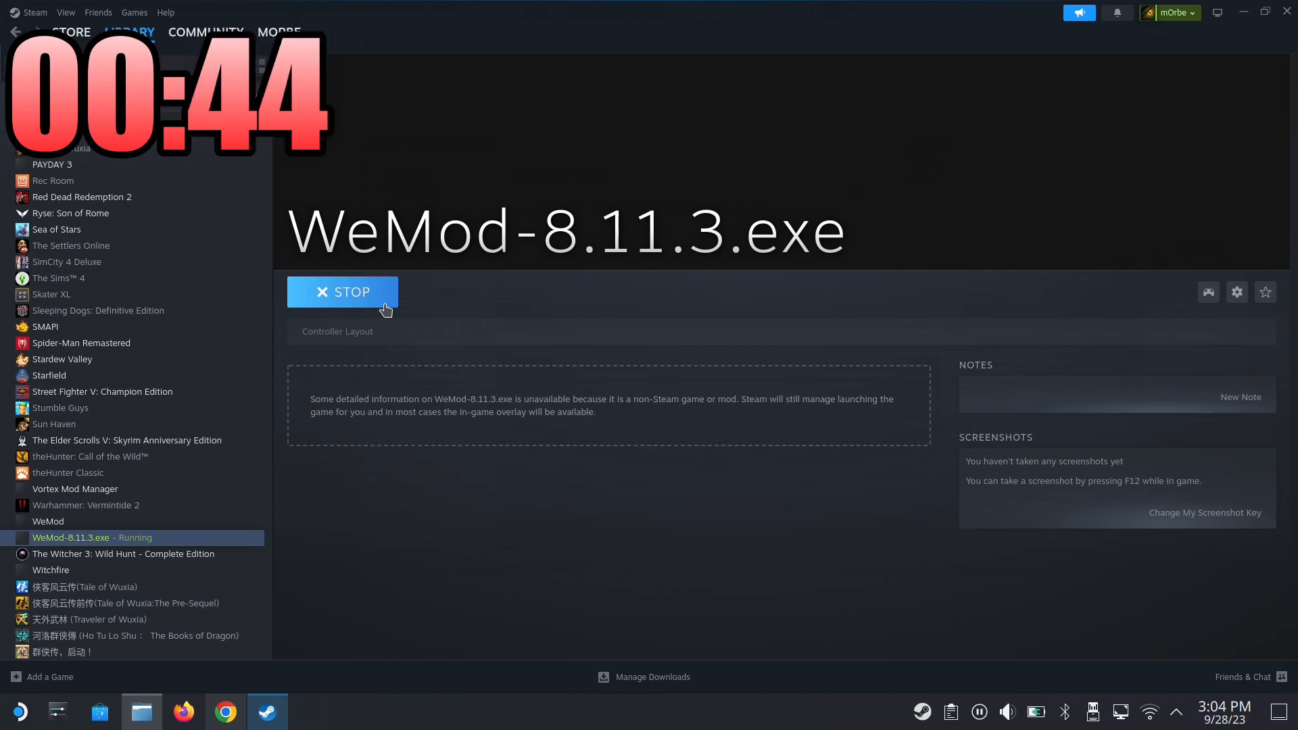
mouse_move(834, 350)
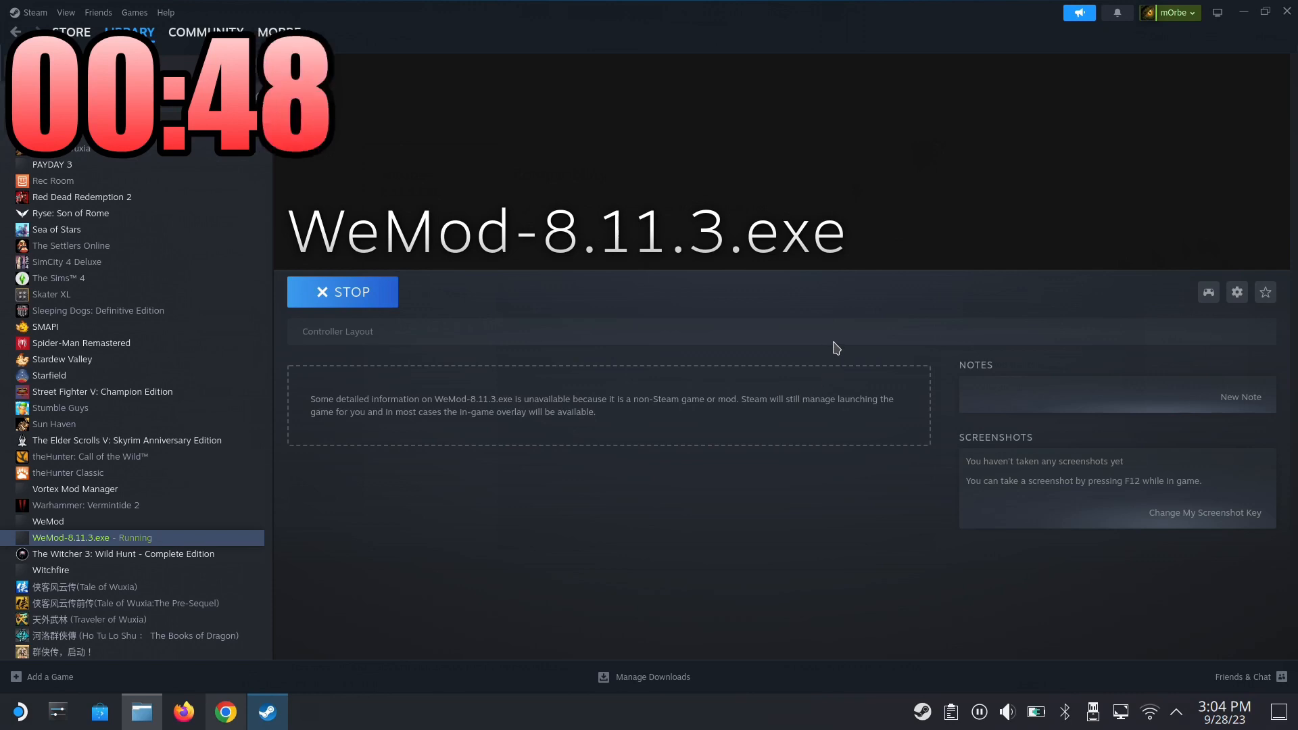
mouse_move(764, 384)
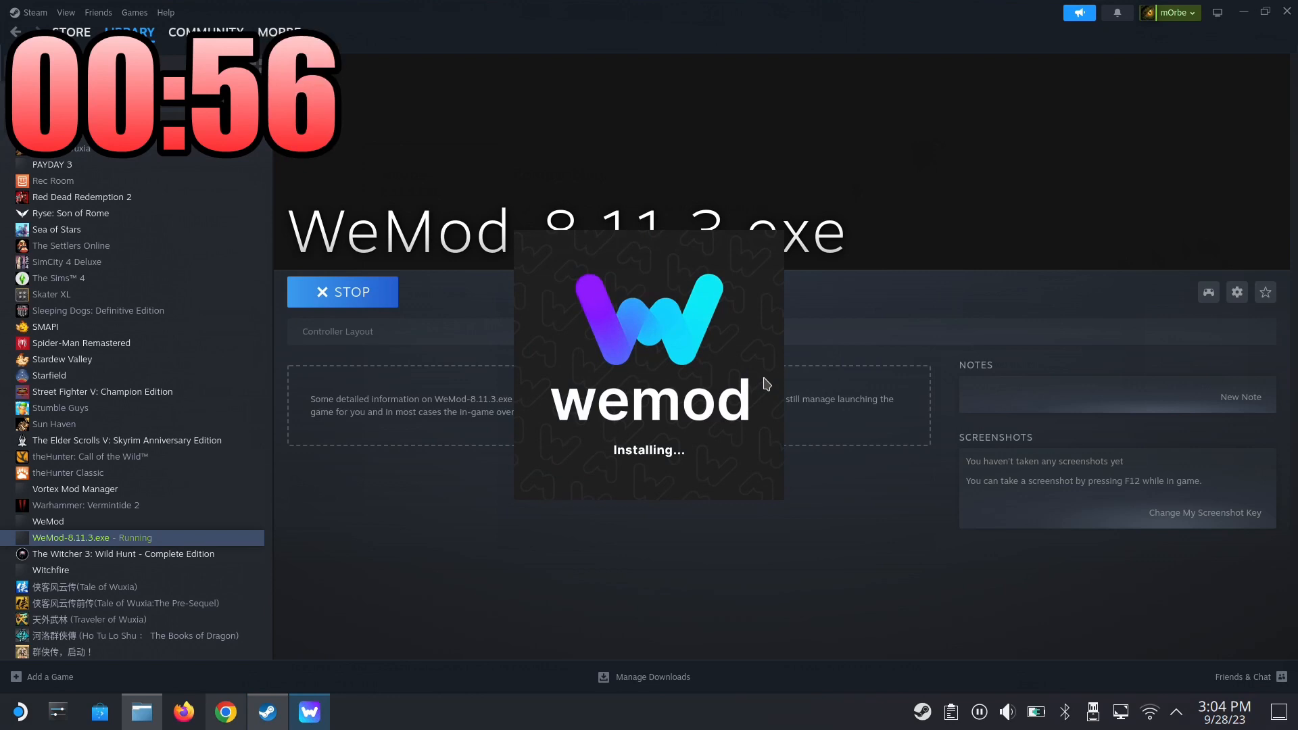
mouse_move(837, 419)
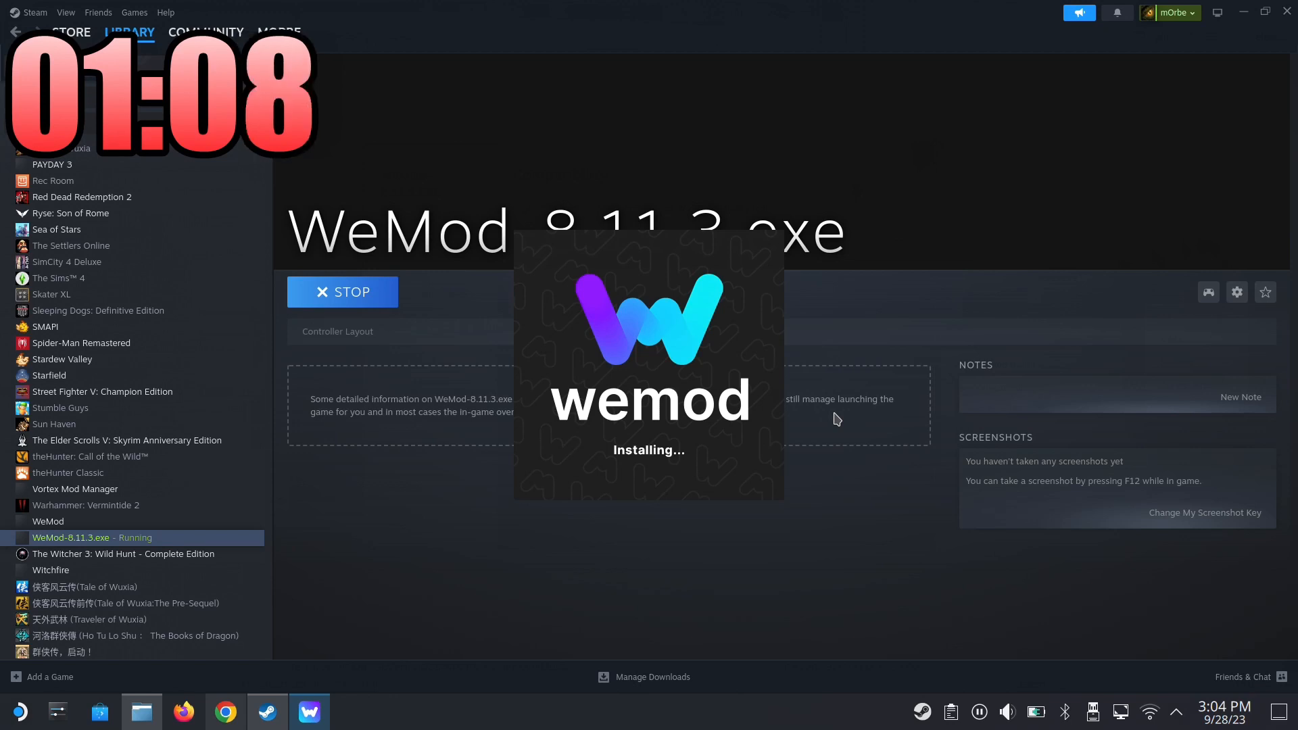
mouse_move(716, 530)
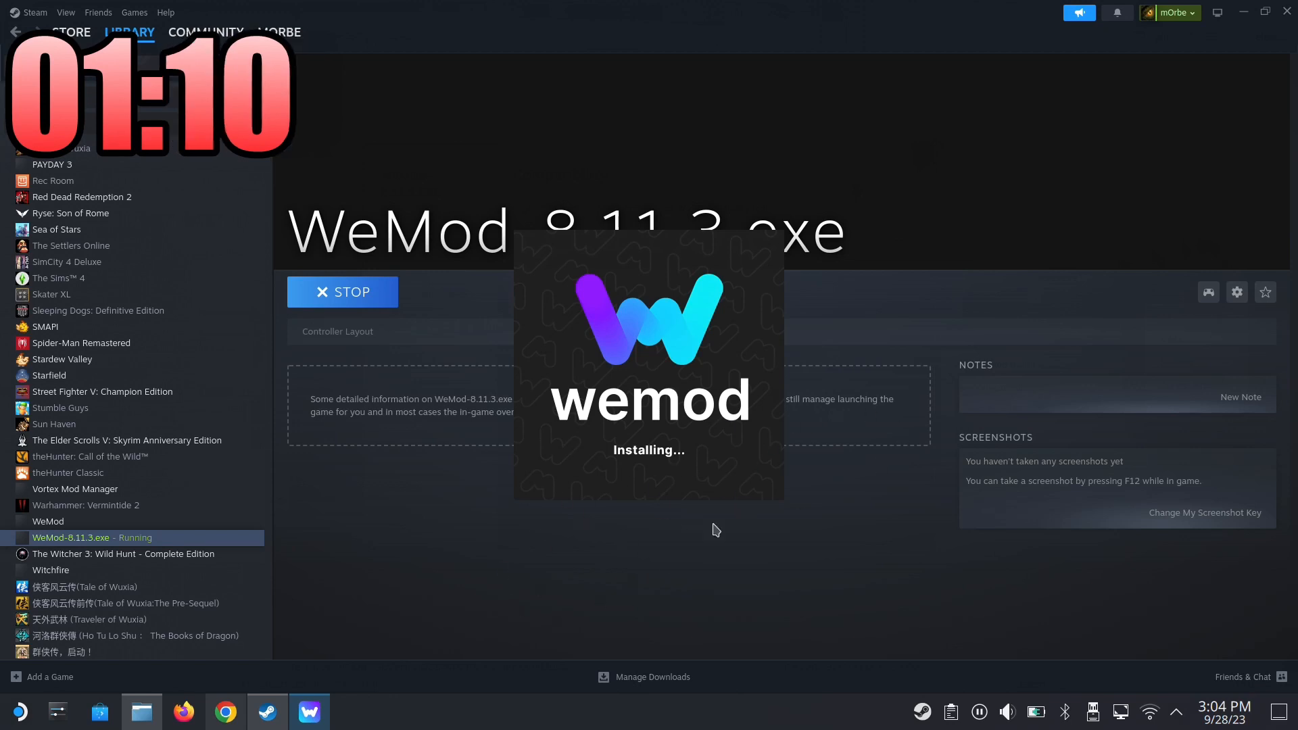
mouse_move(626, 534)
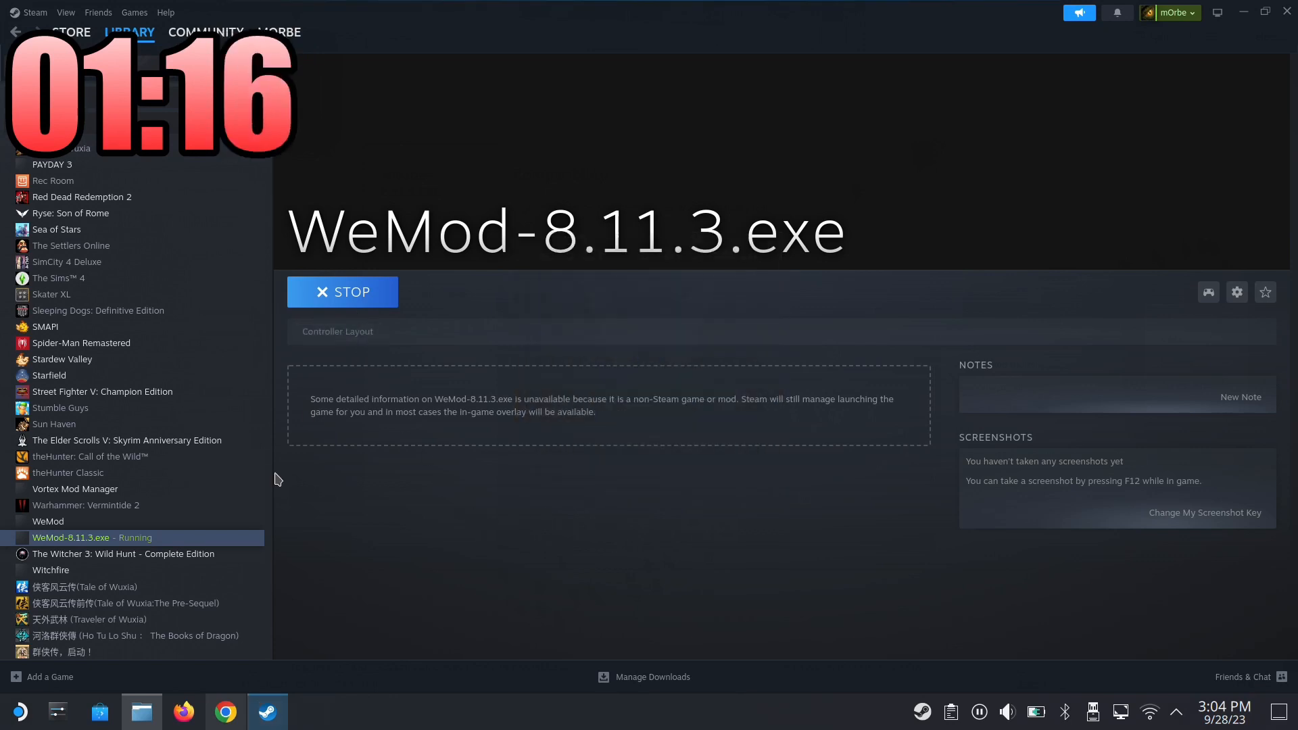
Bring up the Dolphin file manager after the WeMod installer finishes.
left_click(140, 712)
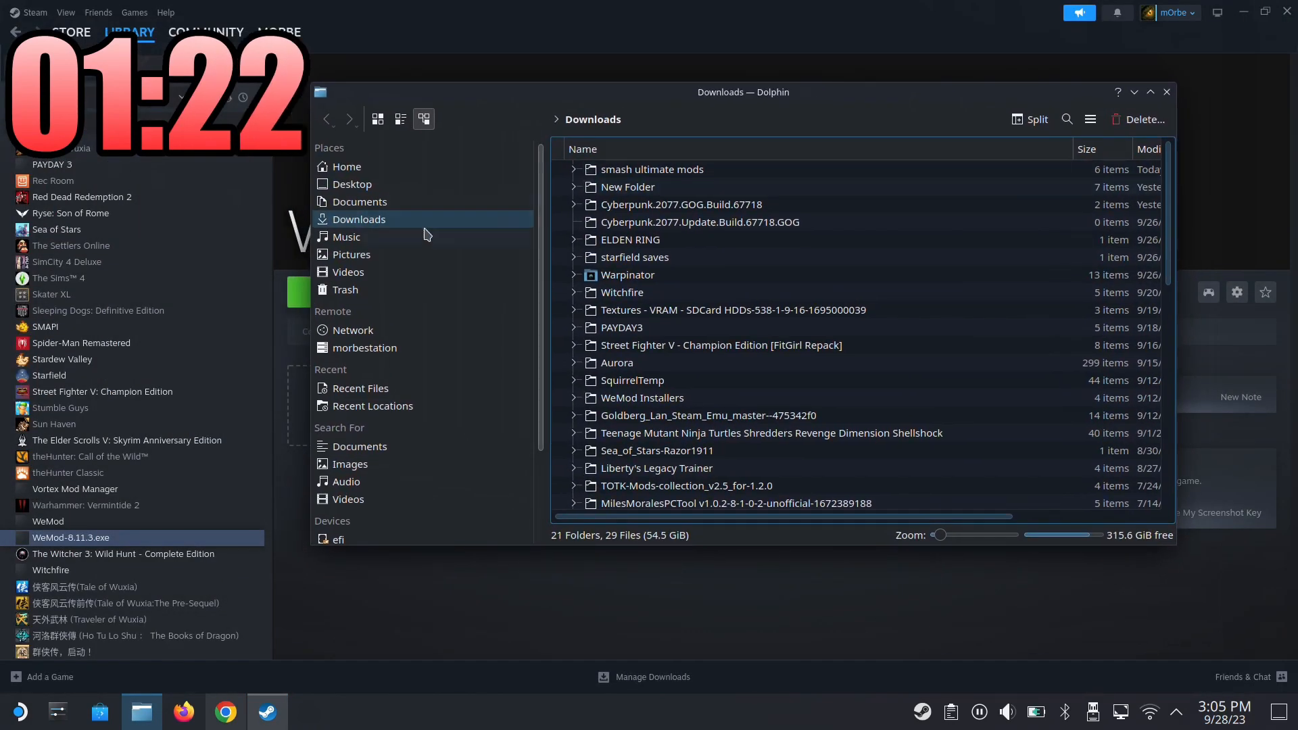
left_click(346, 167)
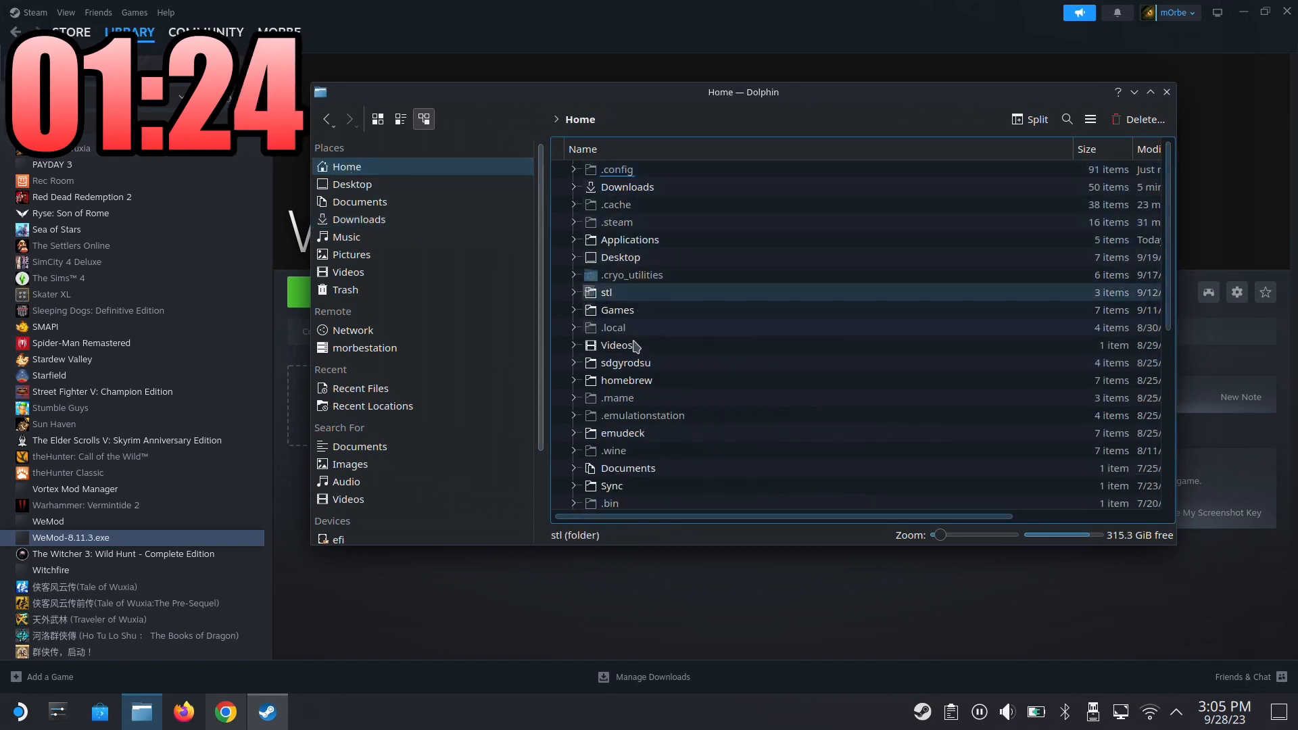
left_click(616, 222)
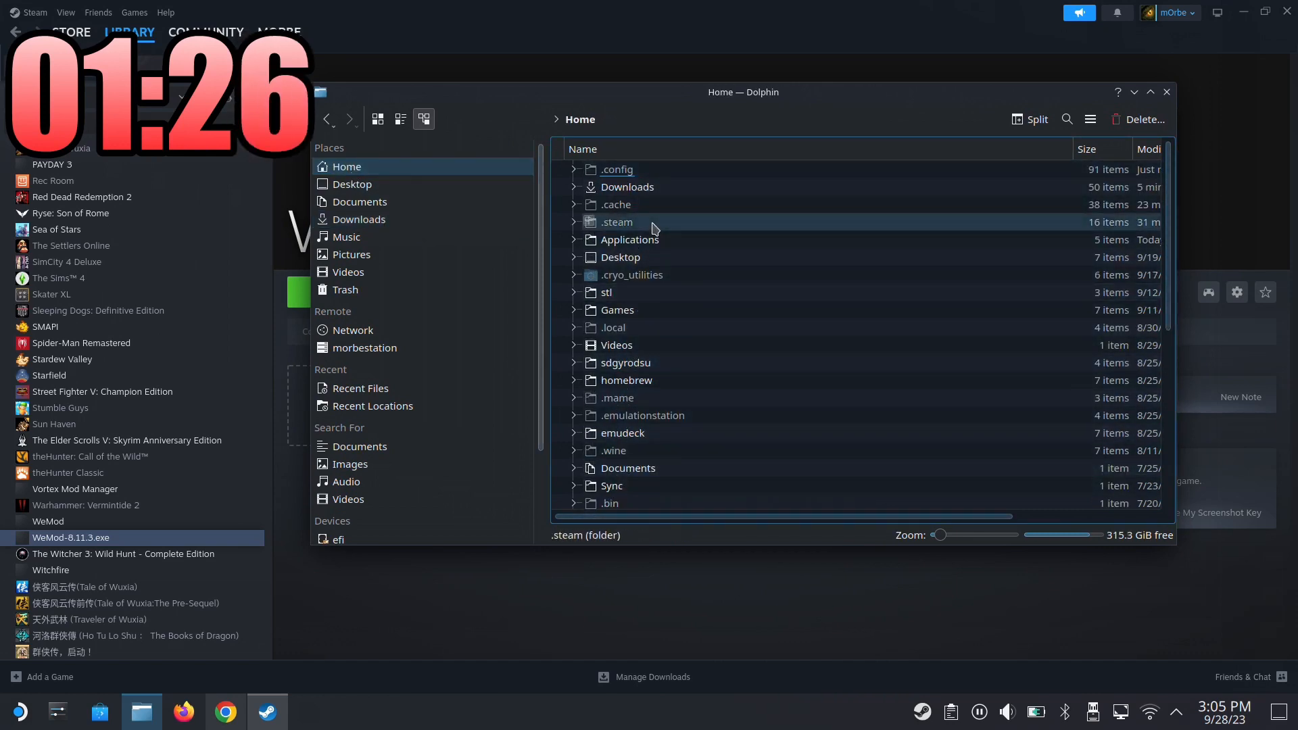
double_click(616, 222)
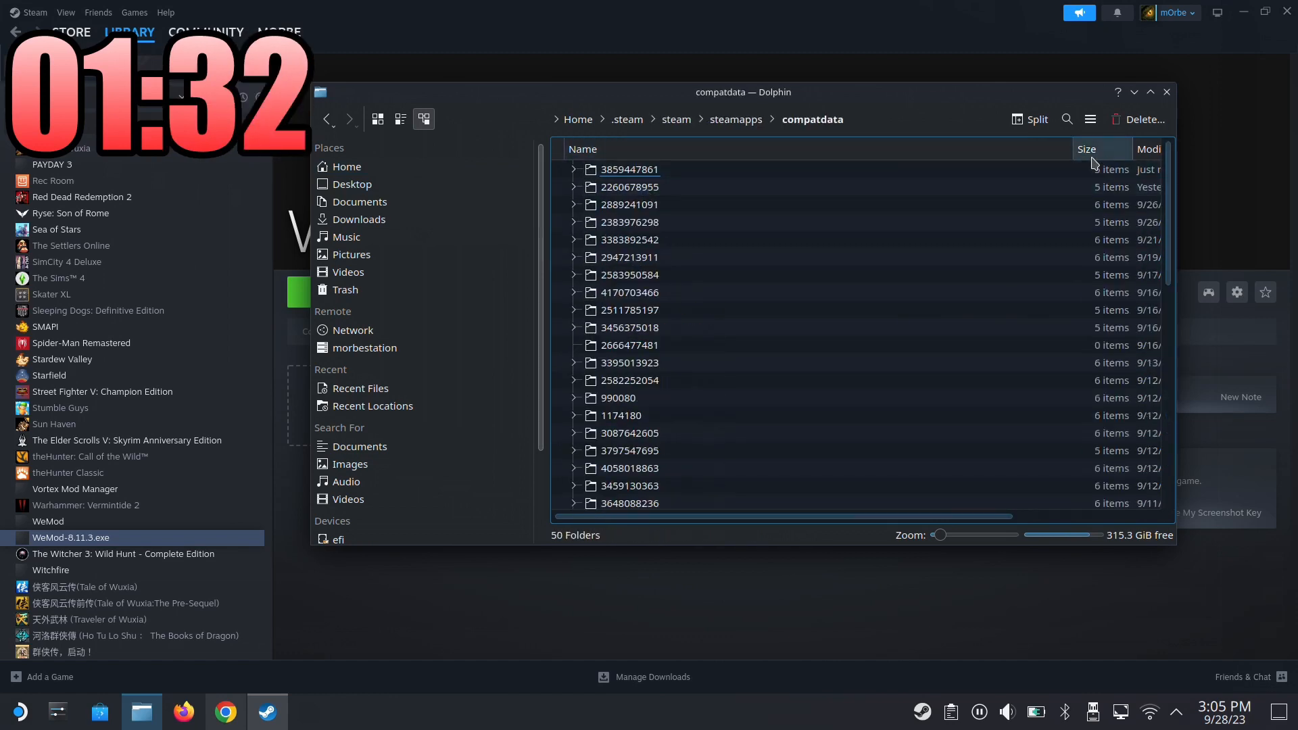
double_click(629, 171)
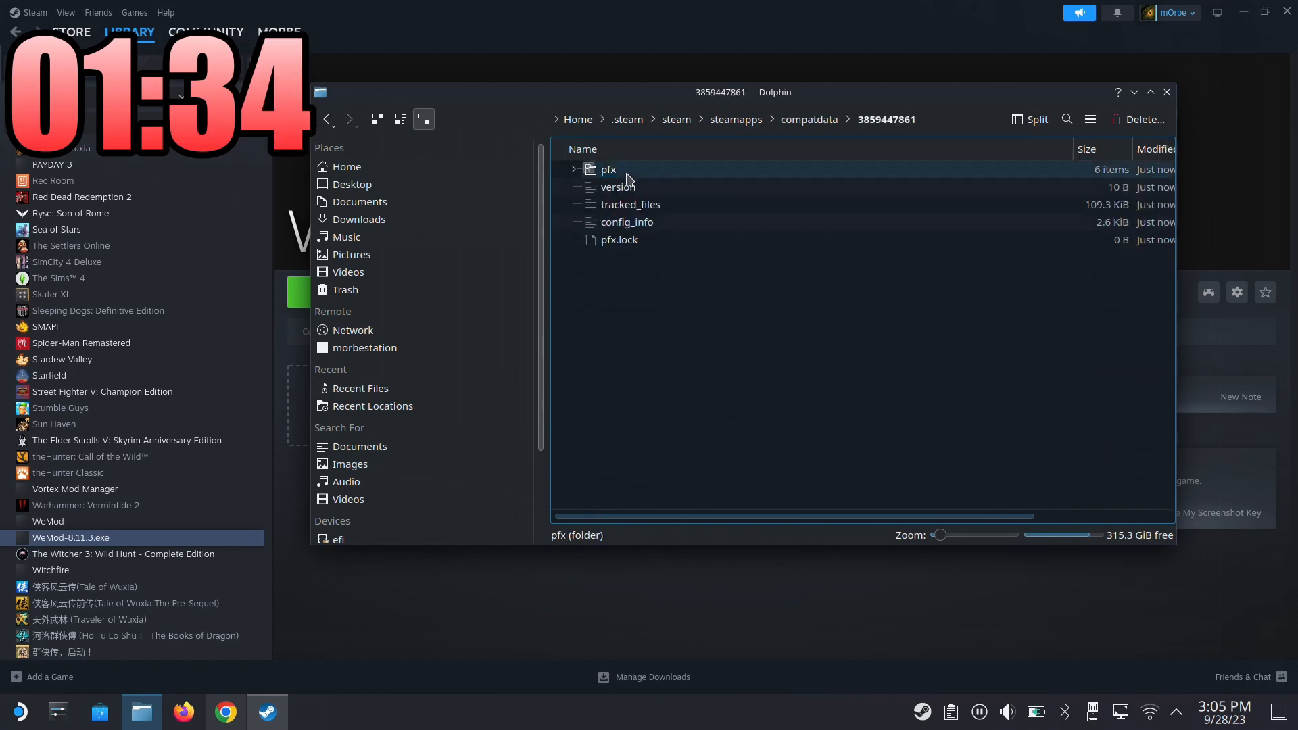
double_click(609, 170)
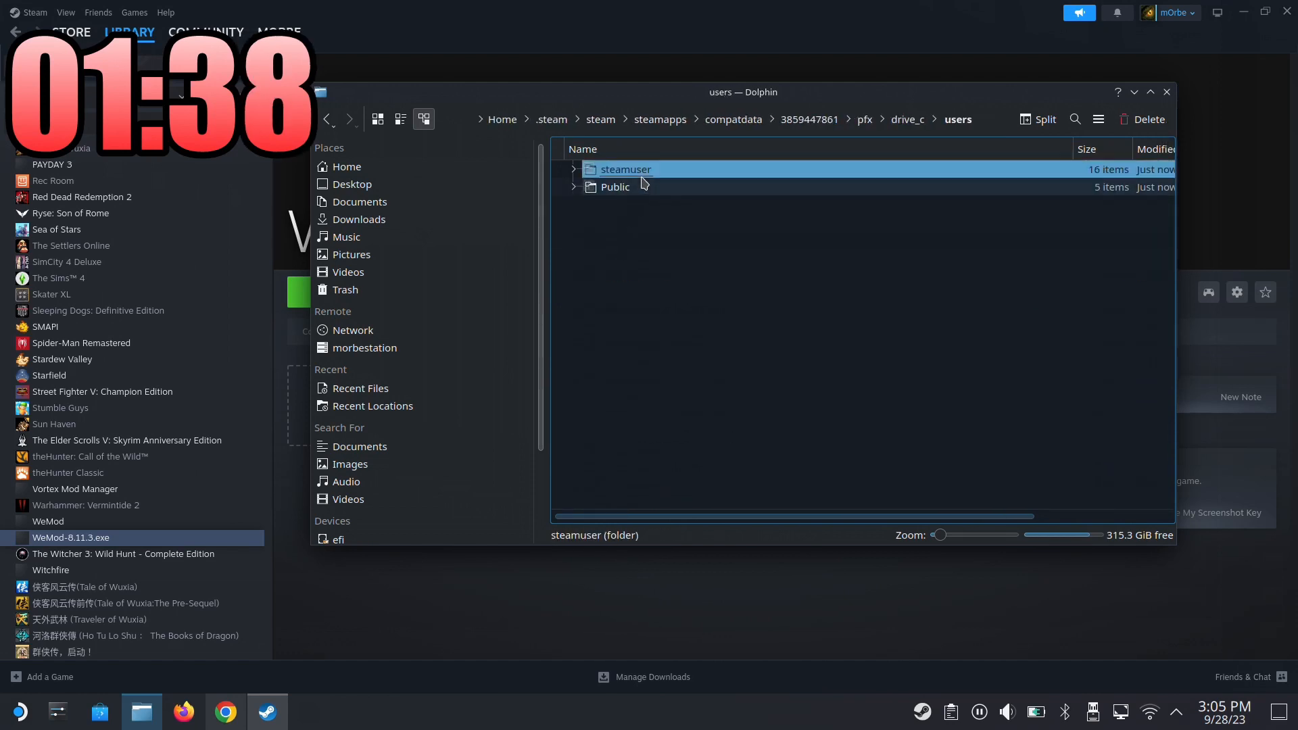
double_click(625, 170)
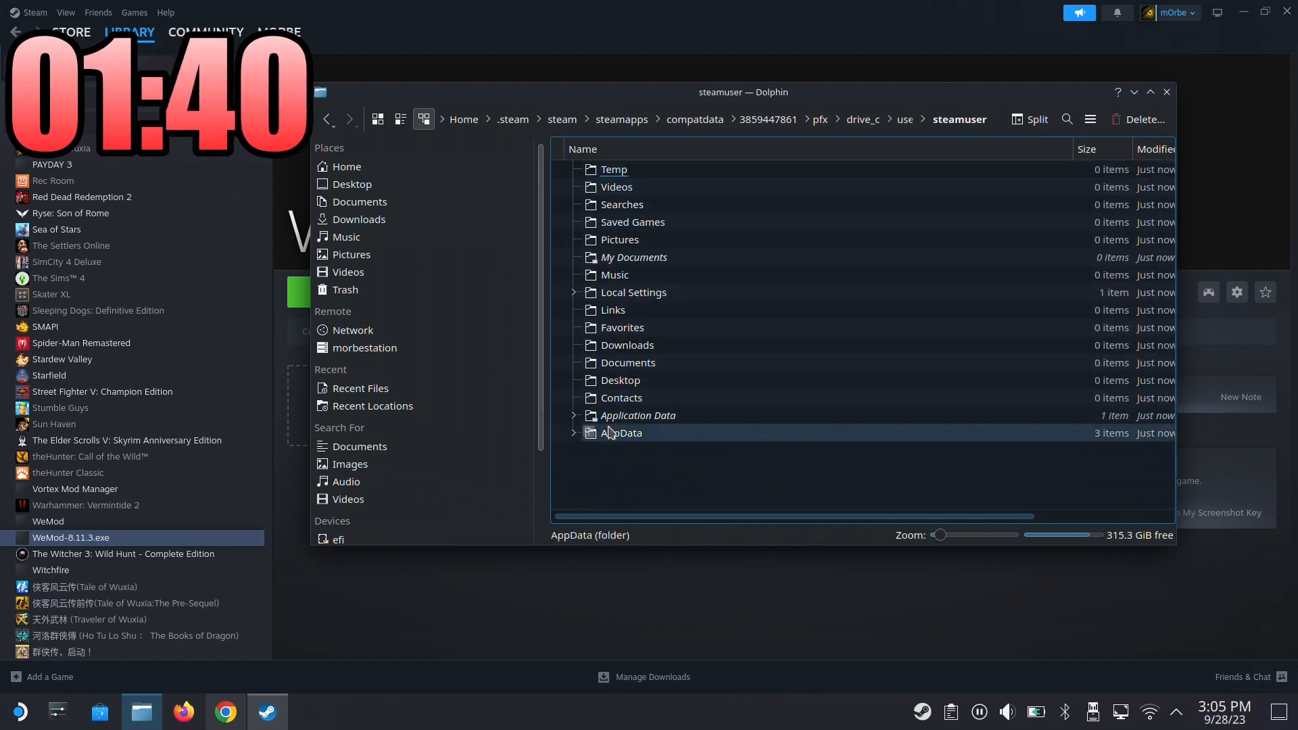
double_click(622, 433)
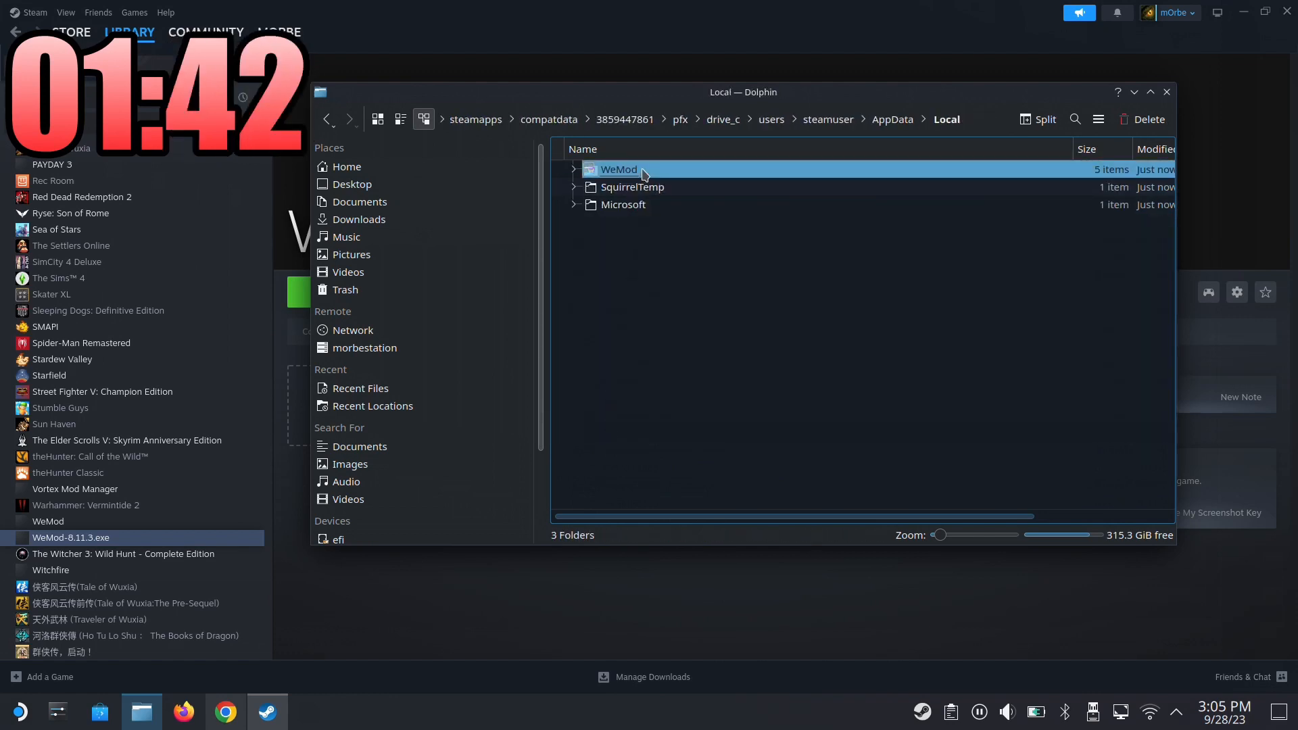
double_click(620, 169)
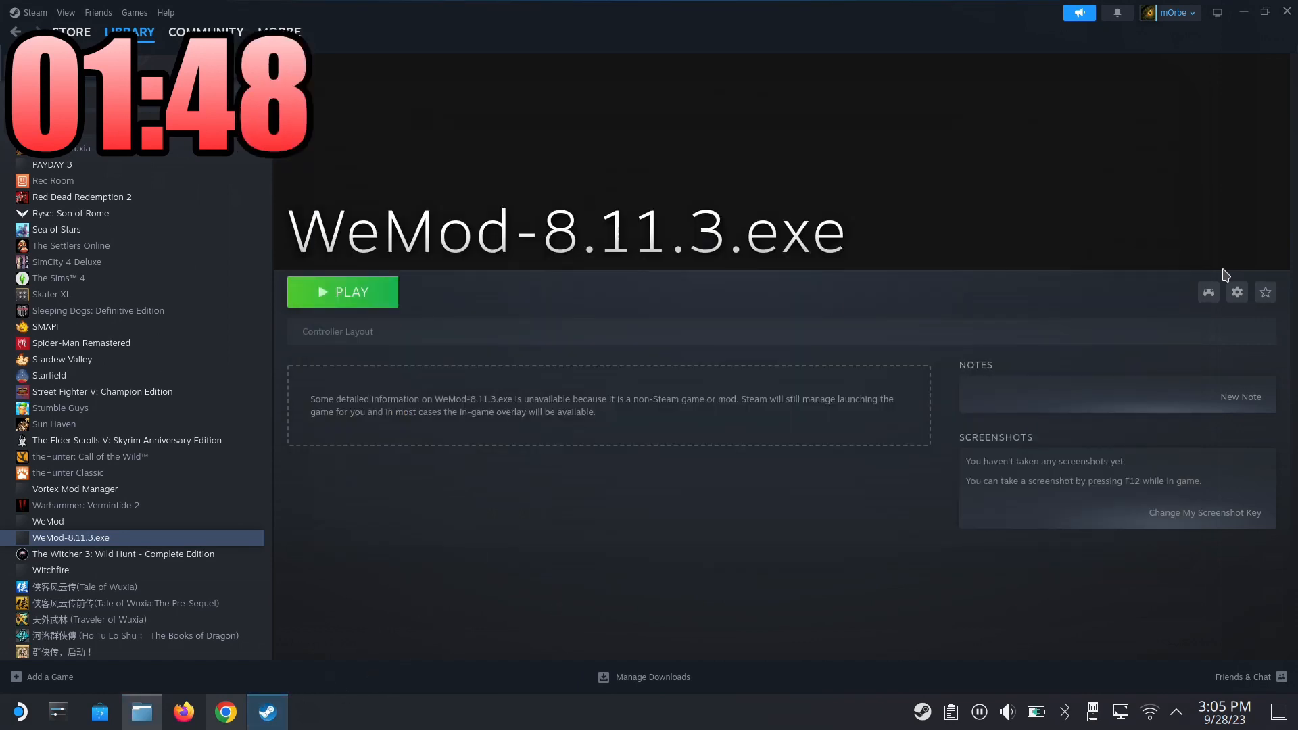
Retarget the shortcut to WeMod.exe in the prefix's Local WeMod folder, keeping Proton Experimental forced.
left_click(1236, 292)
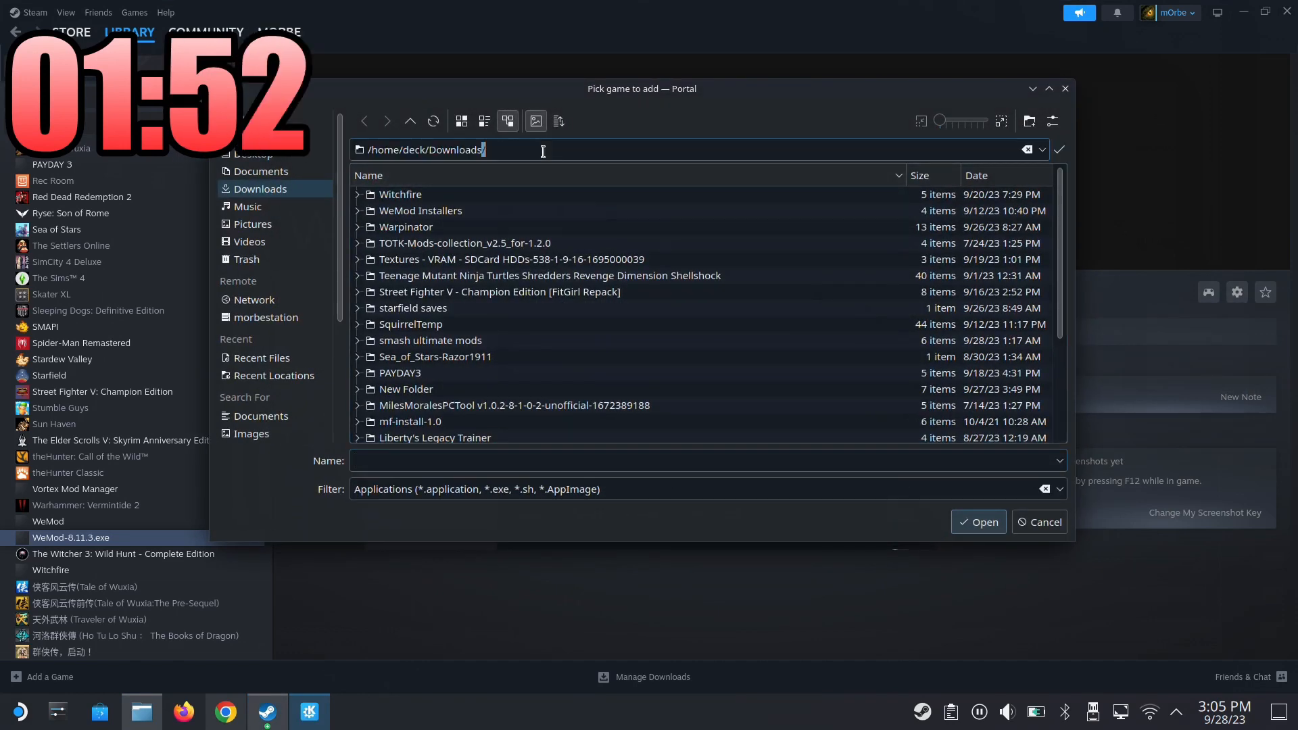
type("/home/deck/.steam/steam/steamapps/compatdata/3859447861/pfx/drive_c/users/steamuser/AppData/Local/WeMod/")
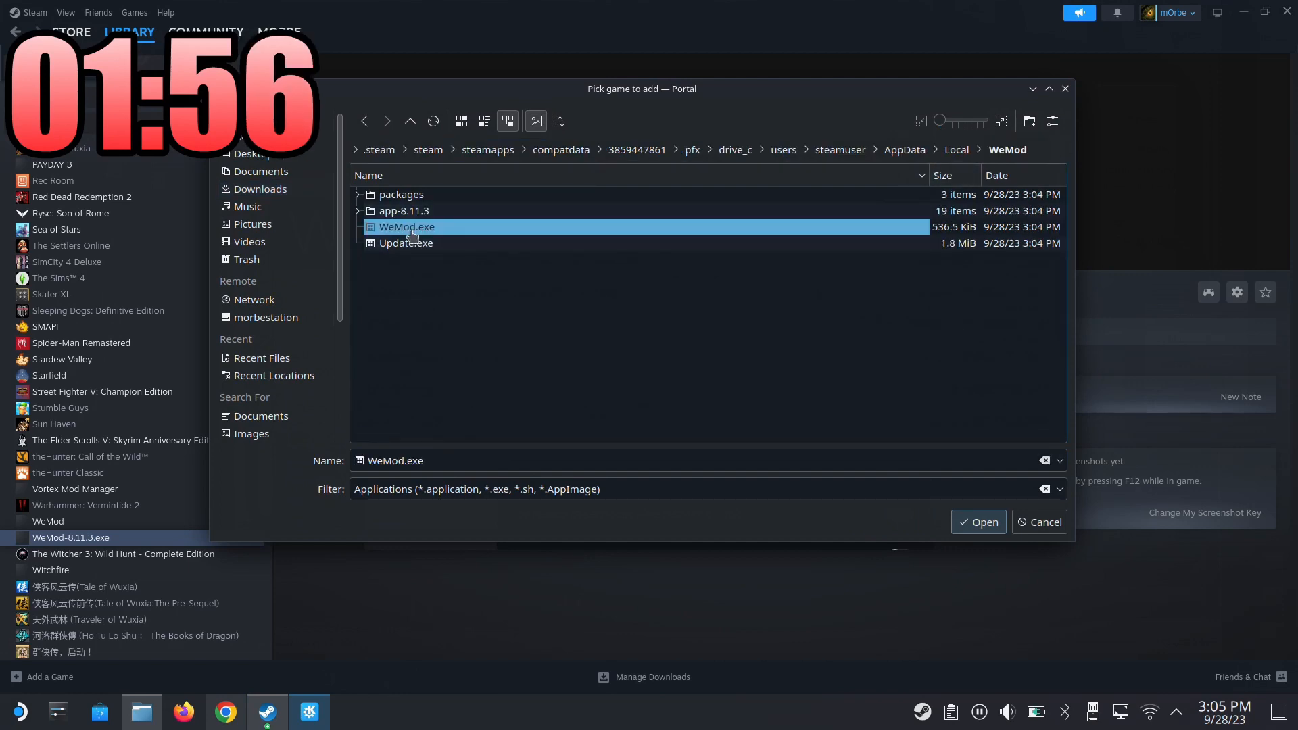
left_click(977, 522)
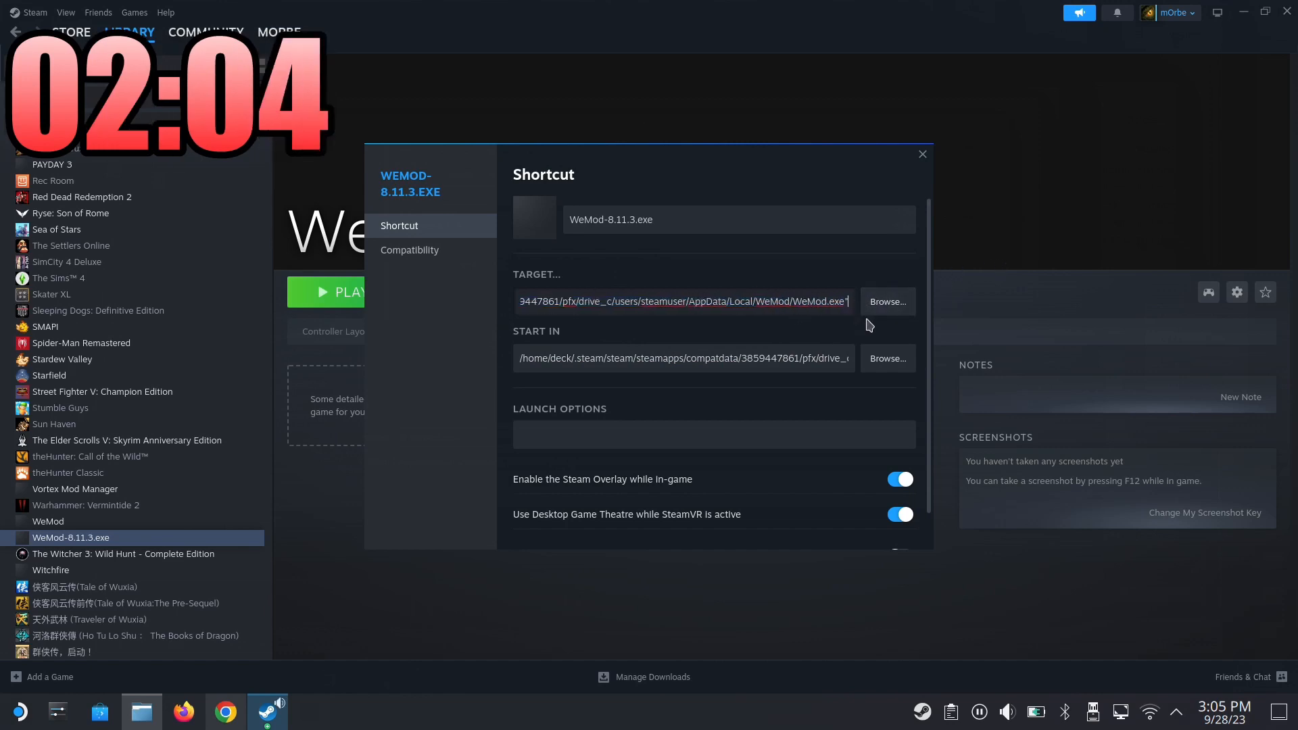
left_click(408, 248)
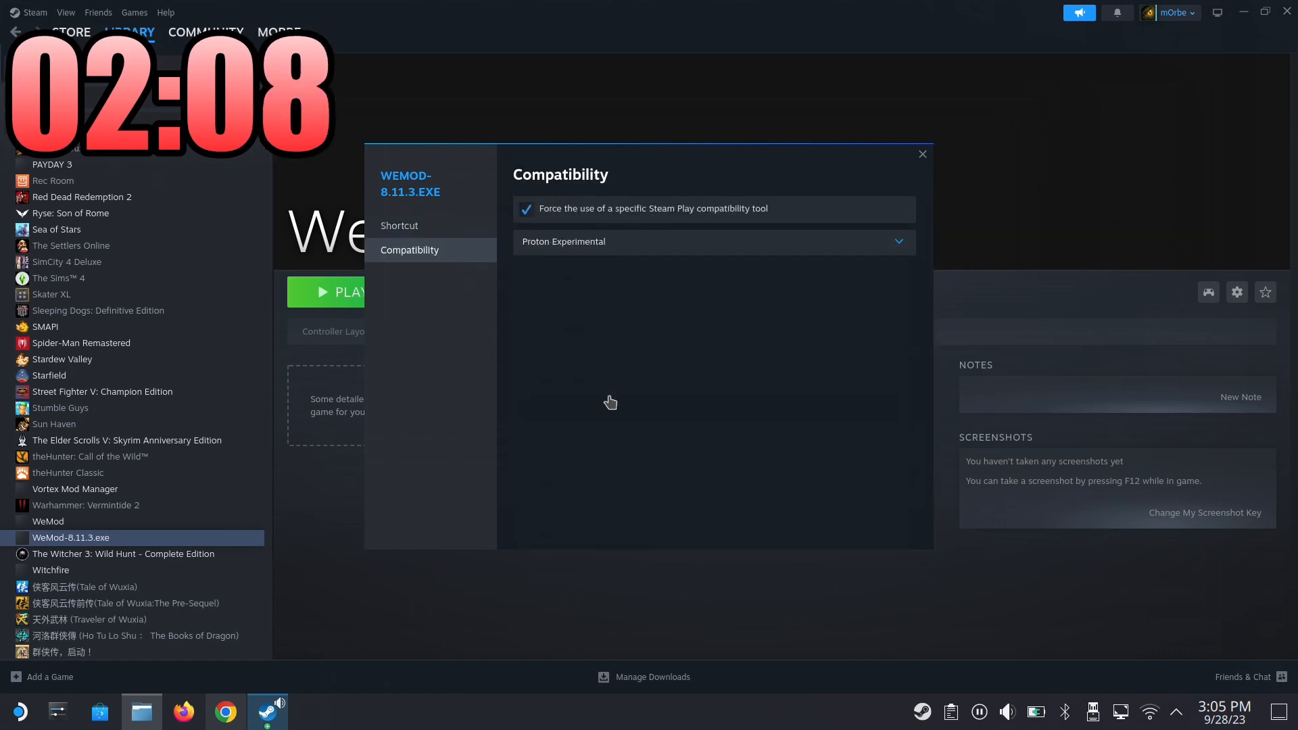
left_click(922, 154)
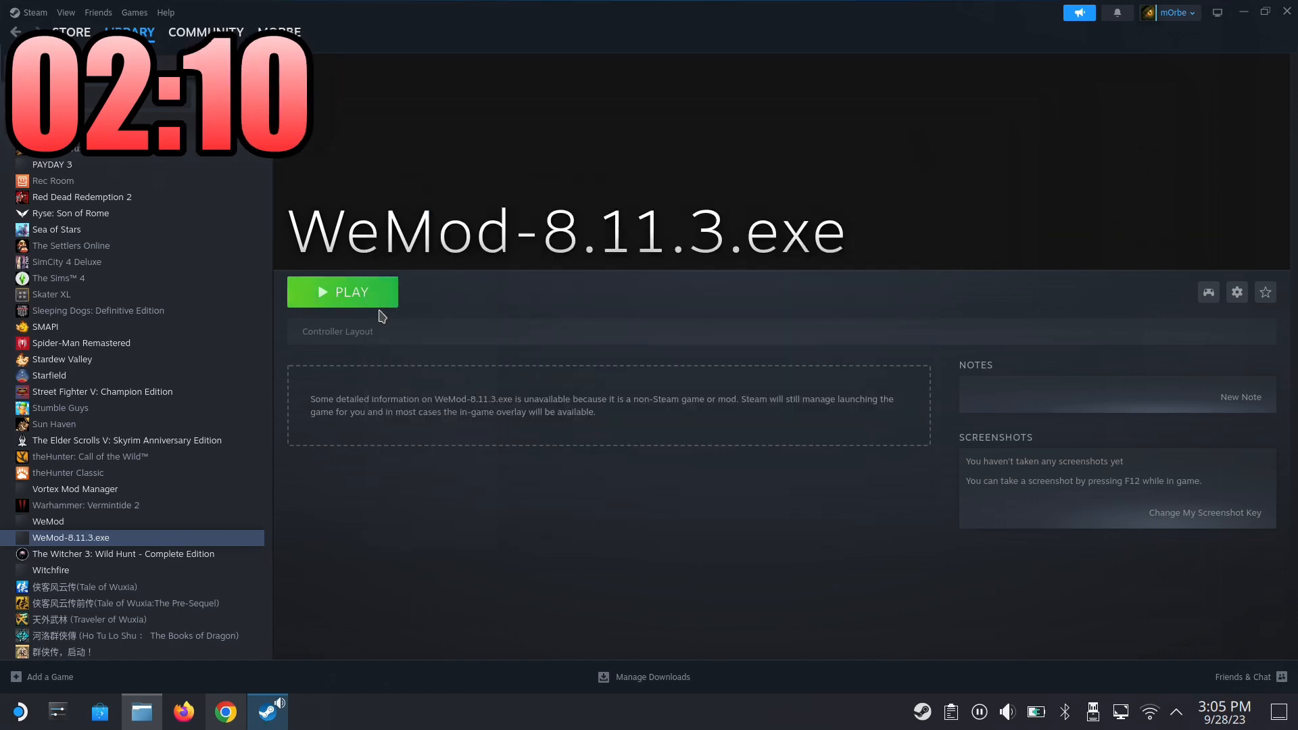
Launch the retargeted WeMod-8.11.3.exe shortcut.
left_click(342, 293)
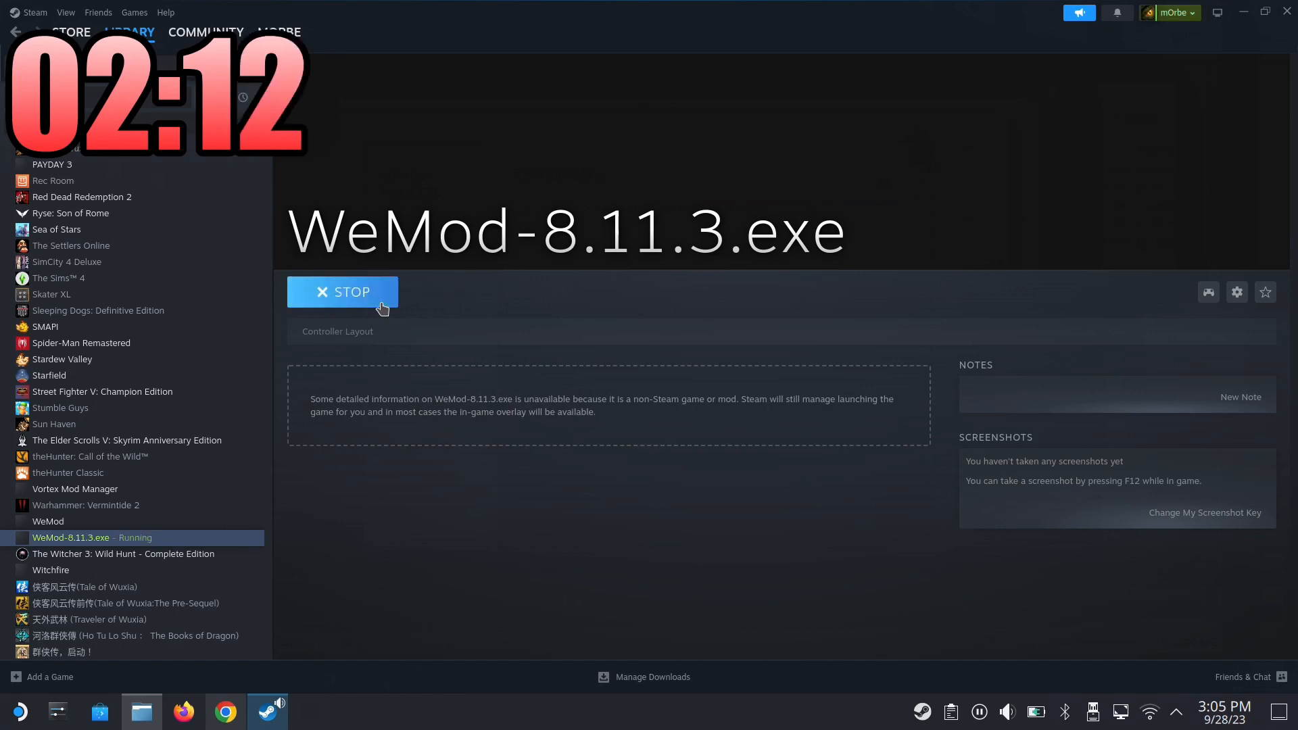
mouse_move(661, 342)
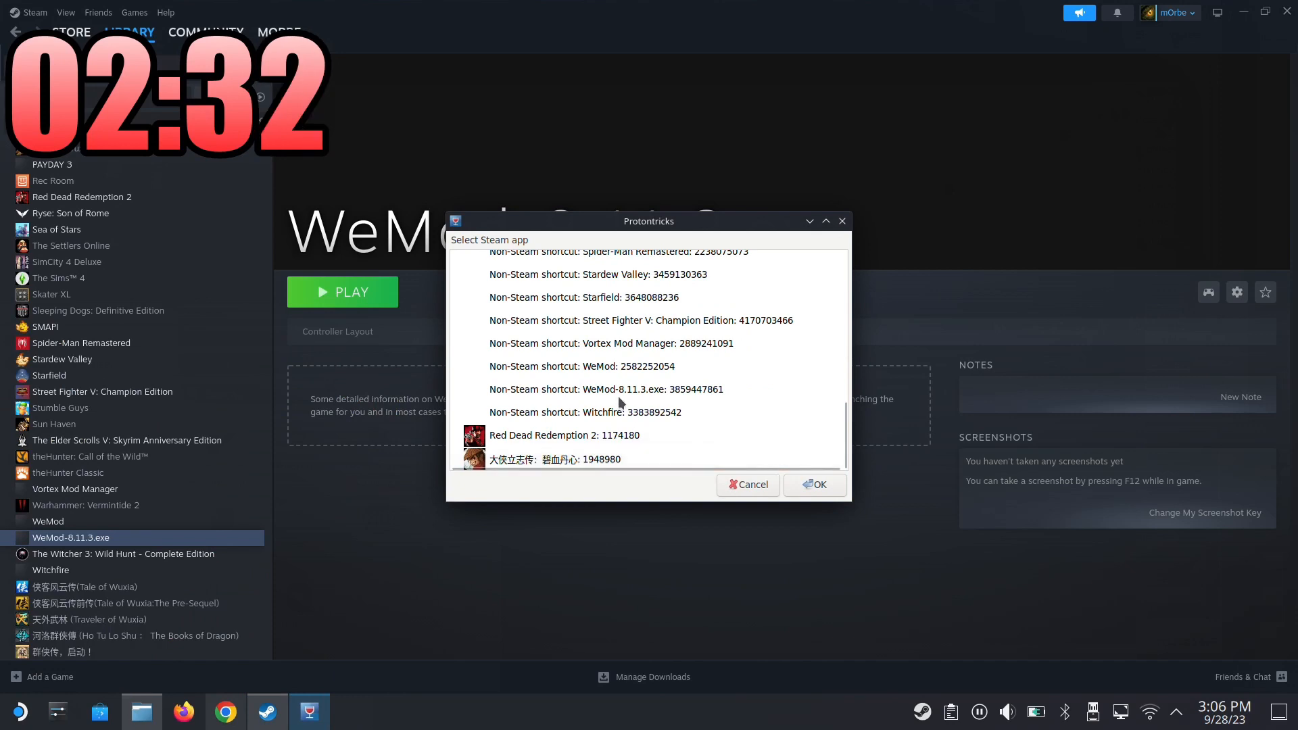
left_click(606, 390)
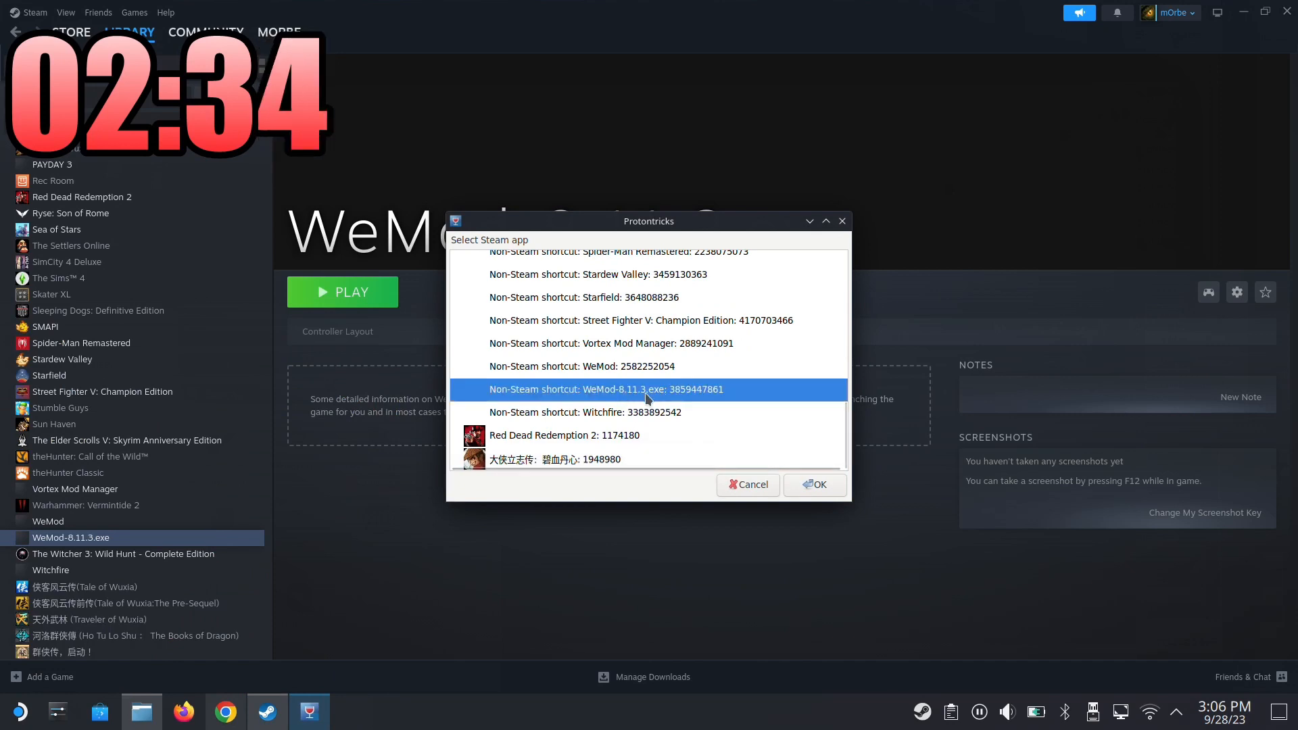
left_click(812, 484)
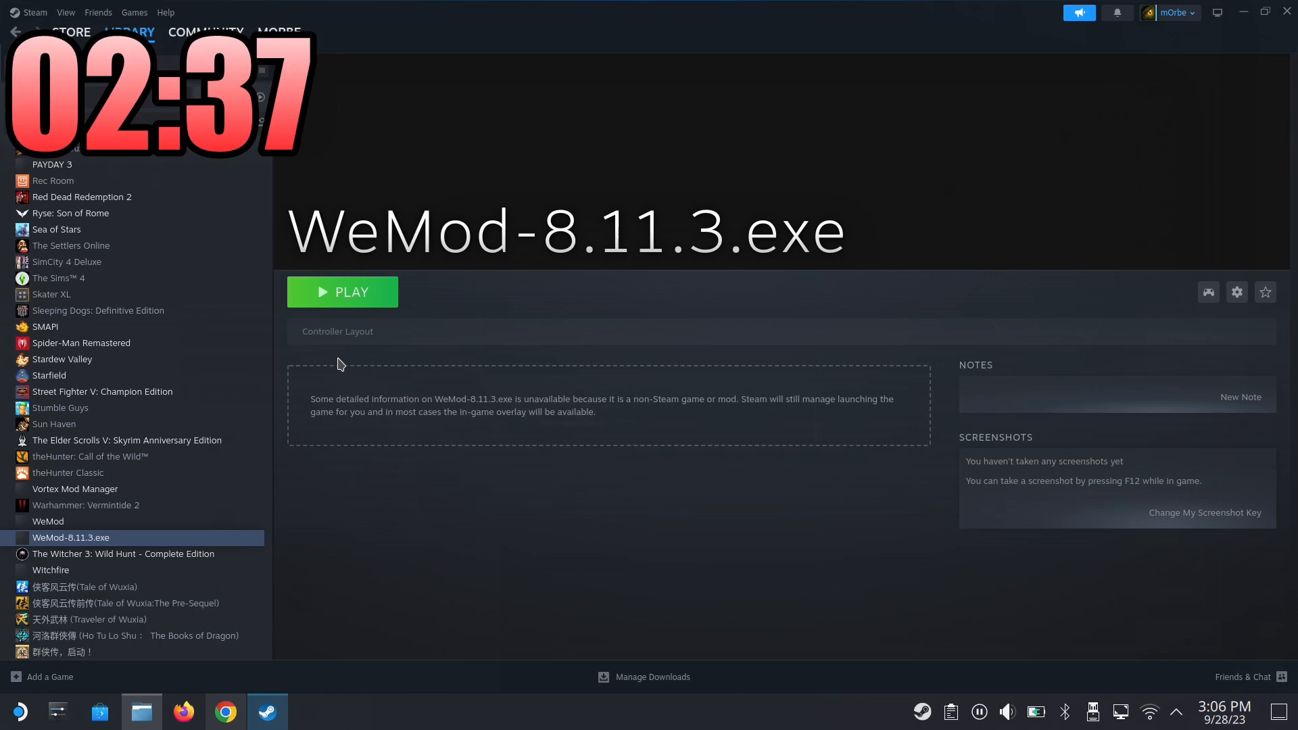
mouse_move(391, 395)
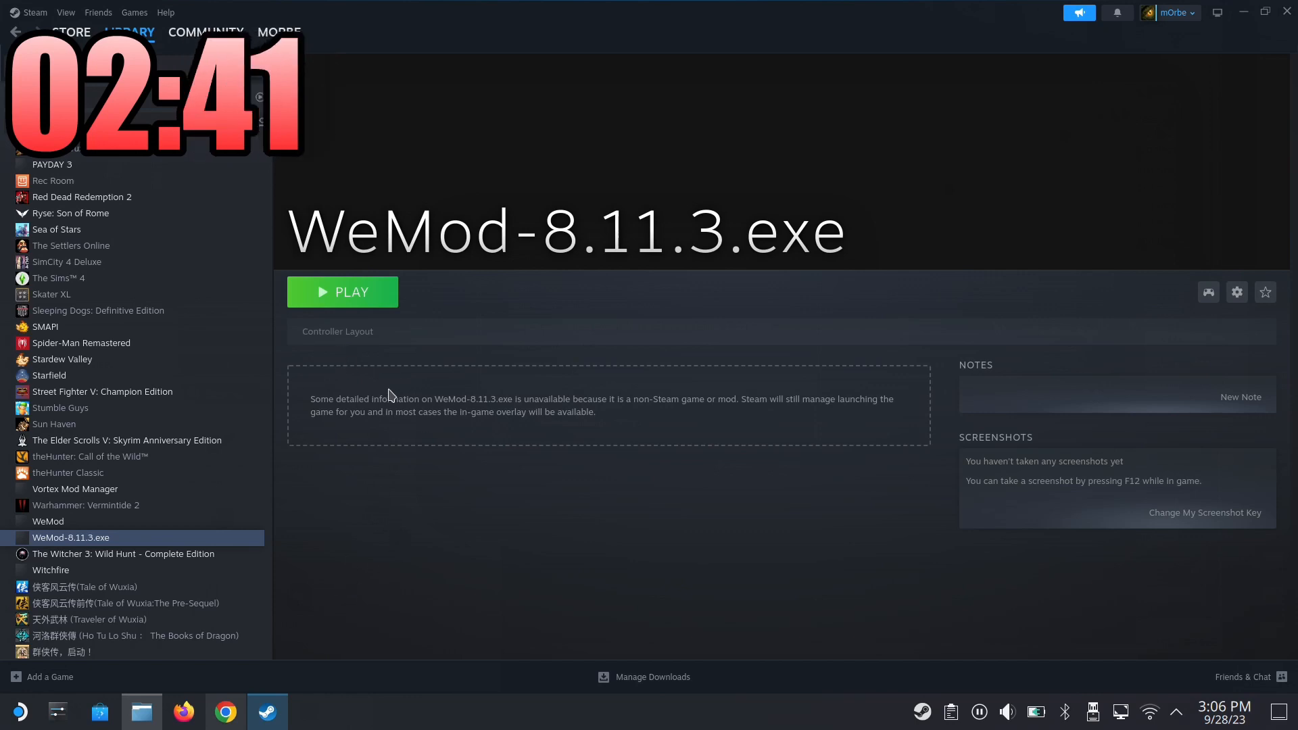
mouse_move(565, 354)
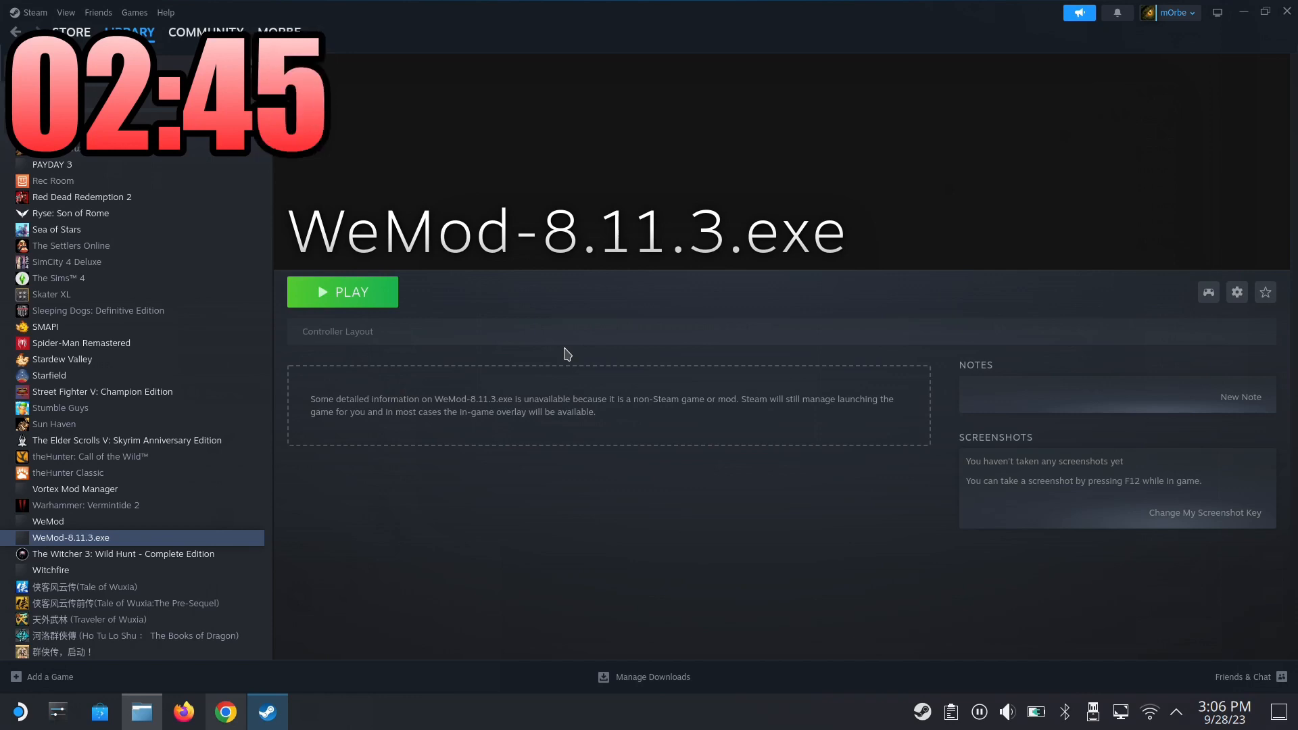
mouse_move(392, 386)
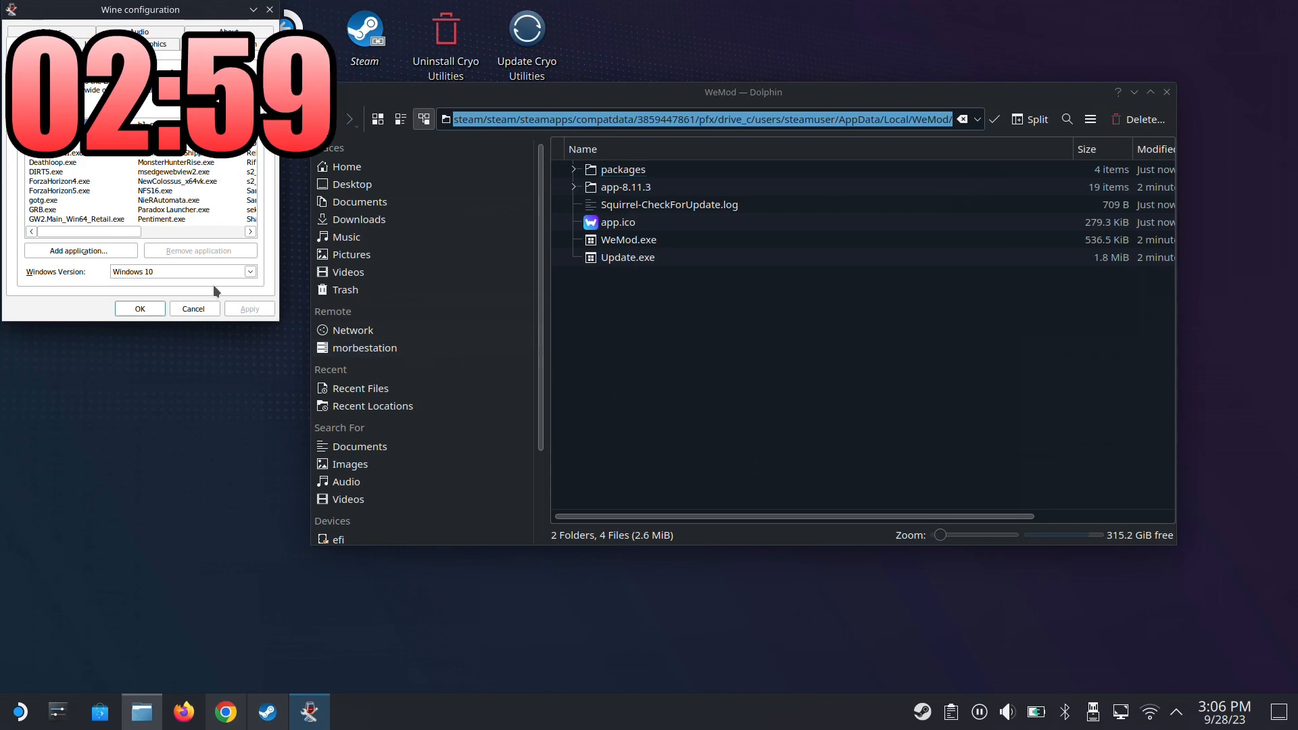
Set the prefix's Windows version to Windows 7 and apply it.
left_click(249, 272)
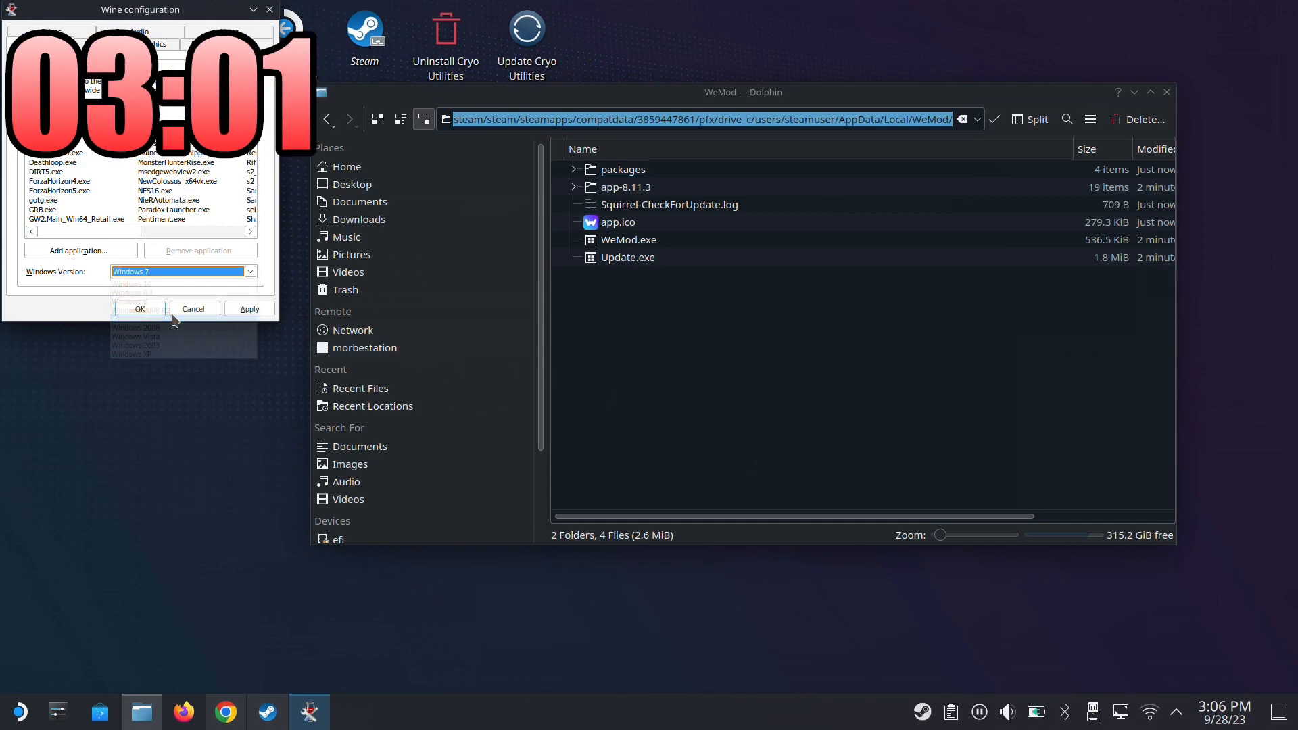
left_click(140, 309)
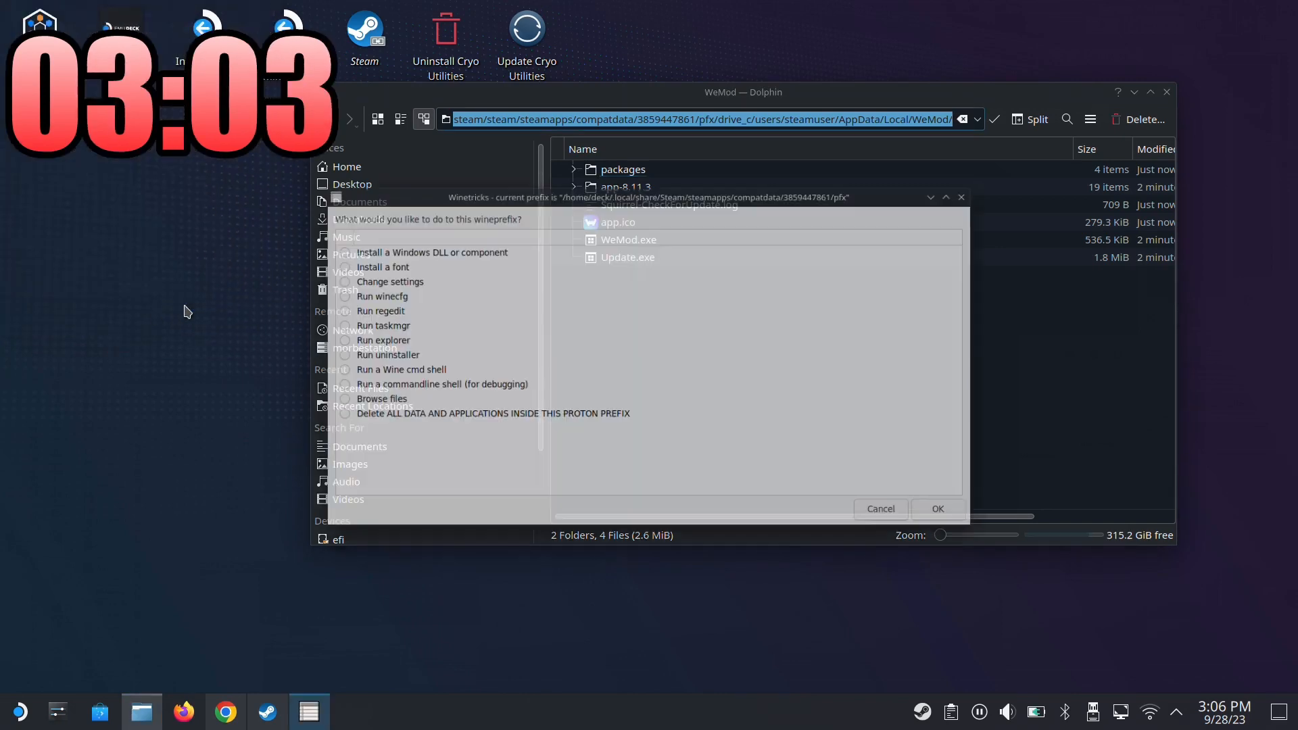
Run the uninstaller in the WeMod prefix via Winetricks.
left_click(387, 354)
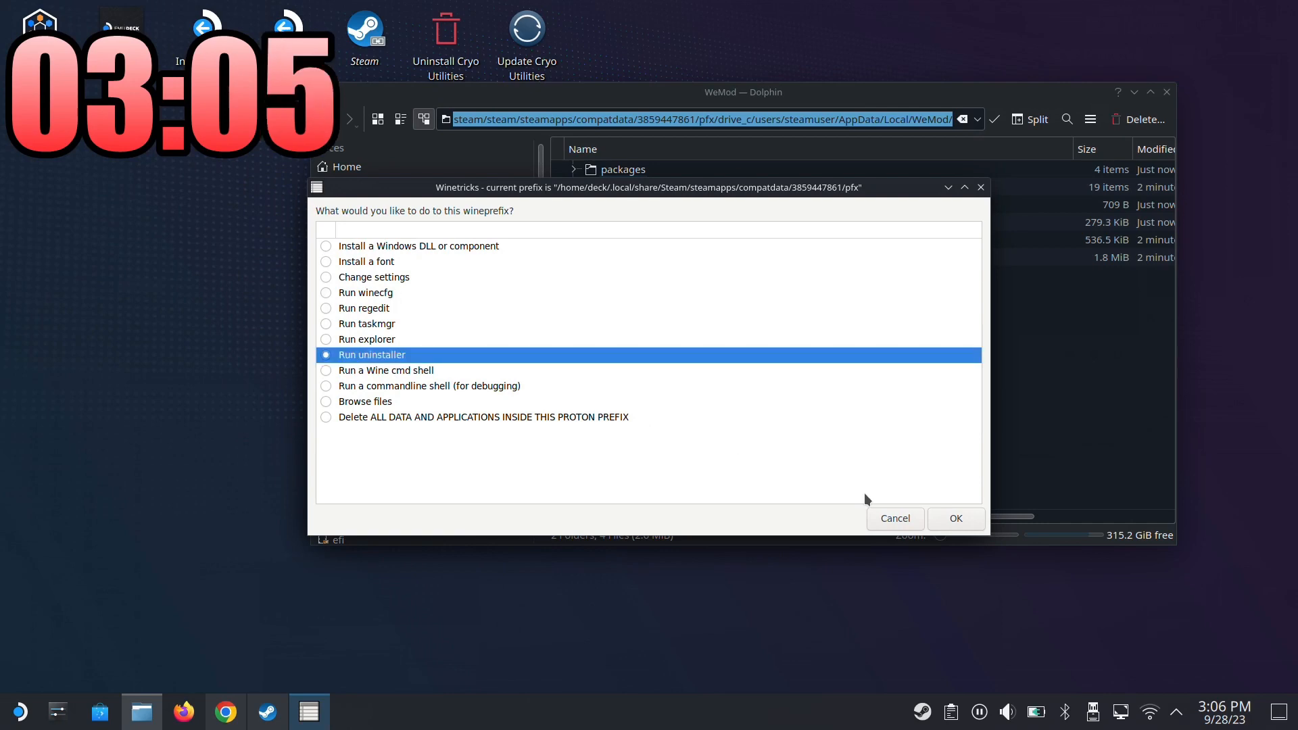
left_click(893, 517)
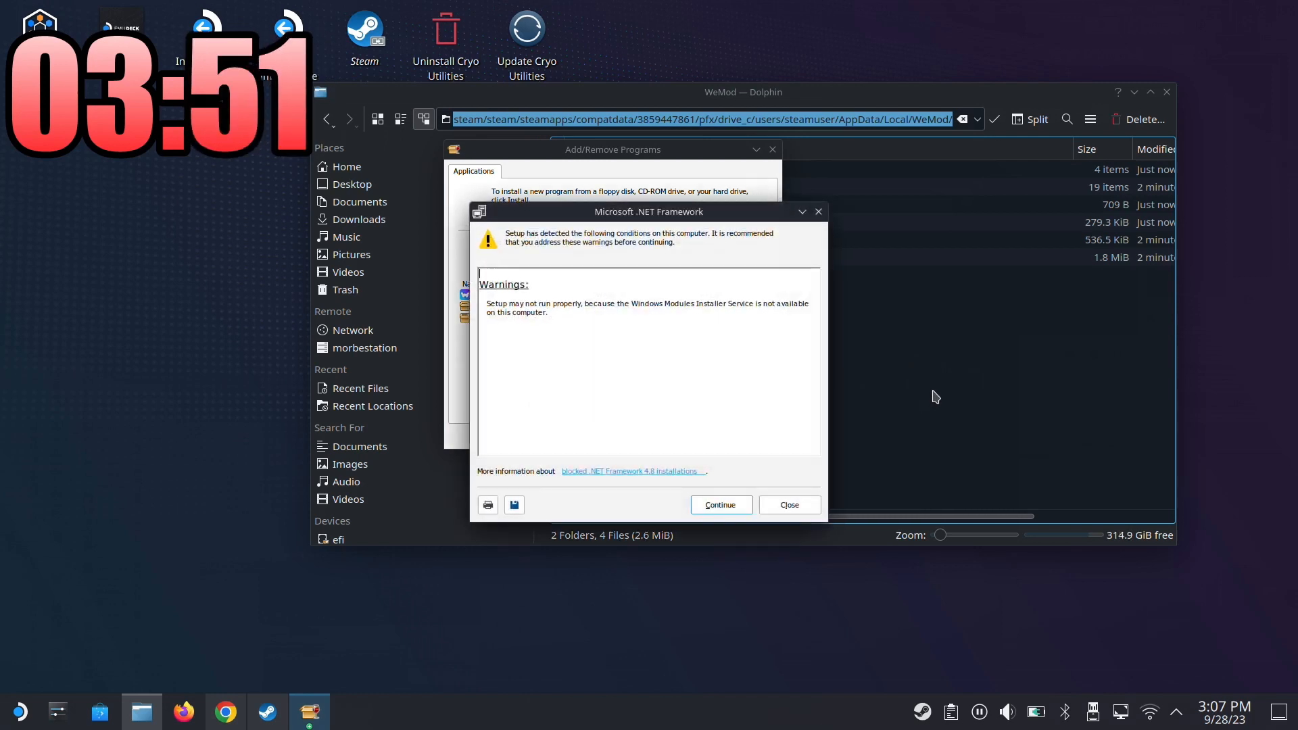
Continue the .NET Framework 4.8 setup past the warning so installation proceeds.
left_click(720, 504)
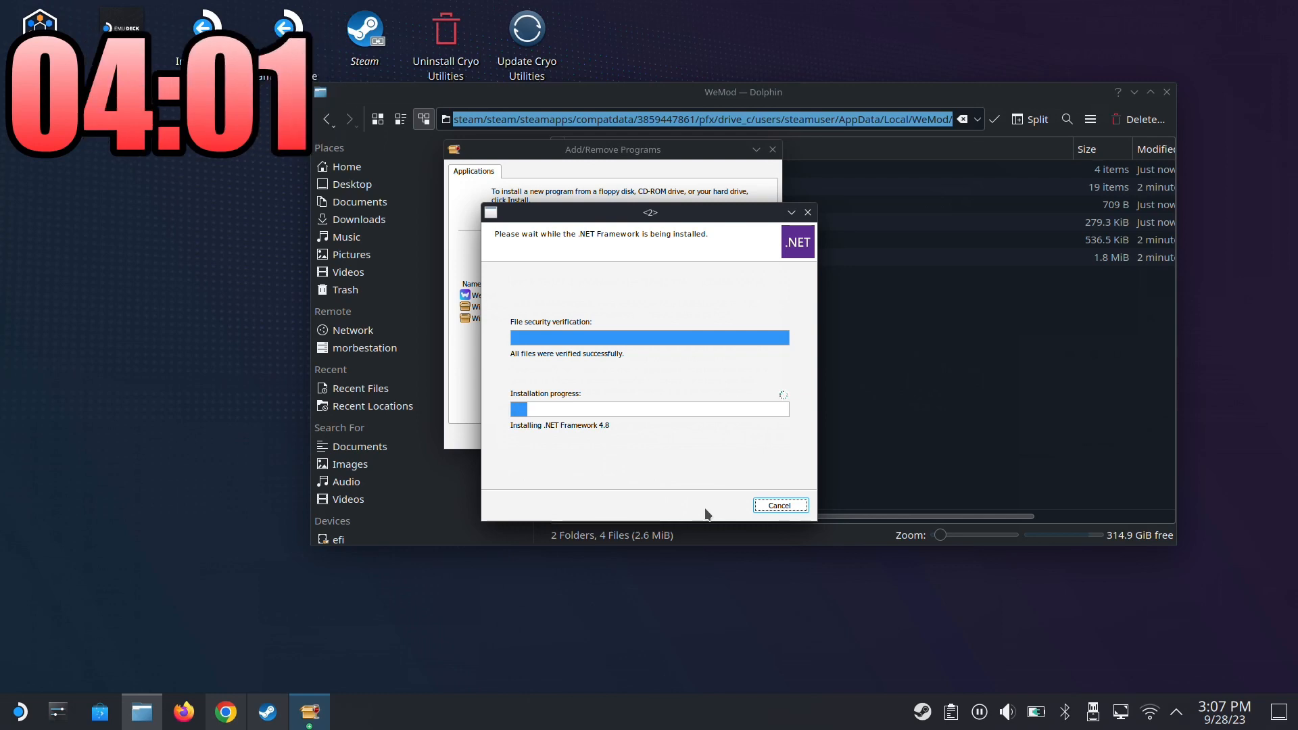
mouse_move(703, 561)
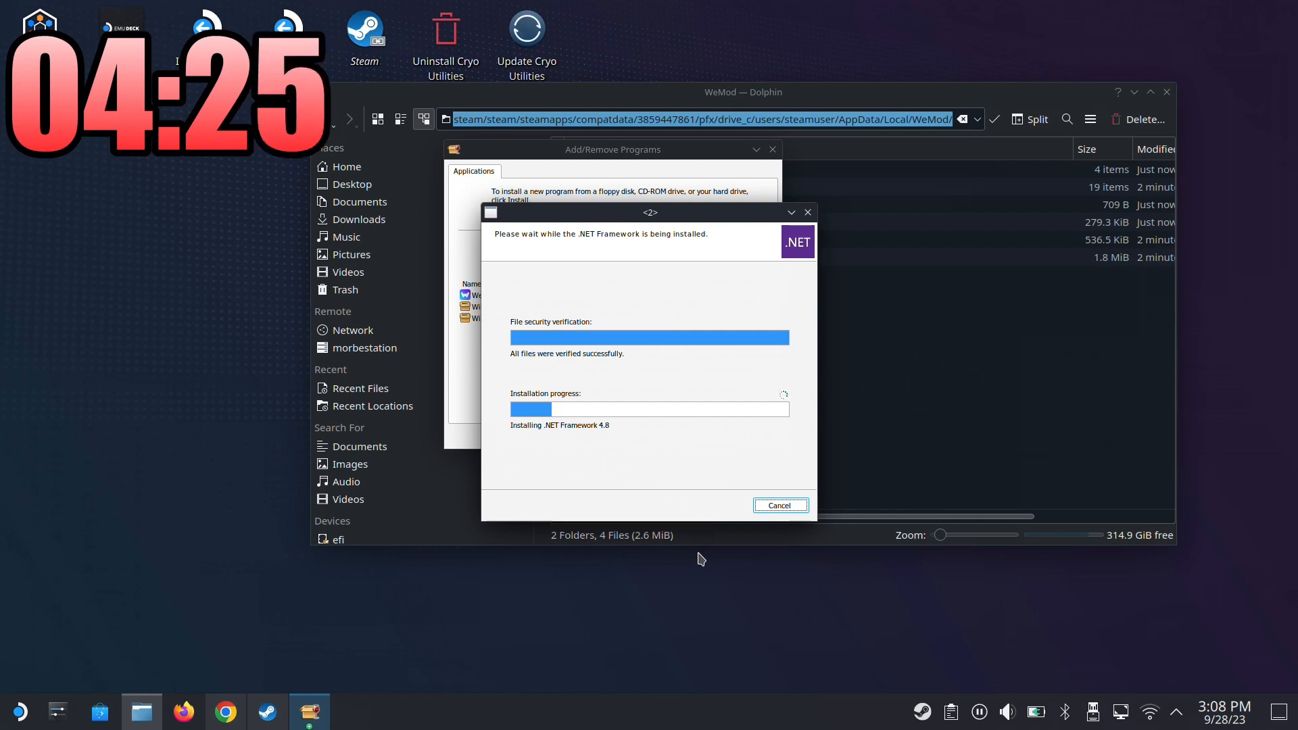
mouse_move(705, 490)
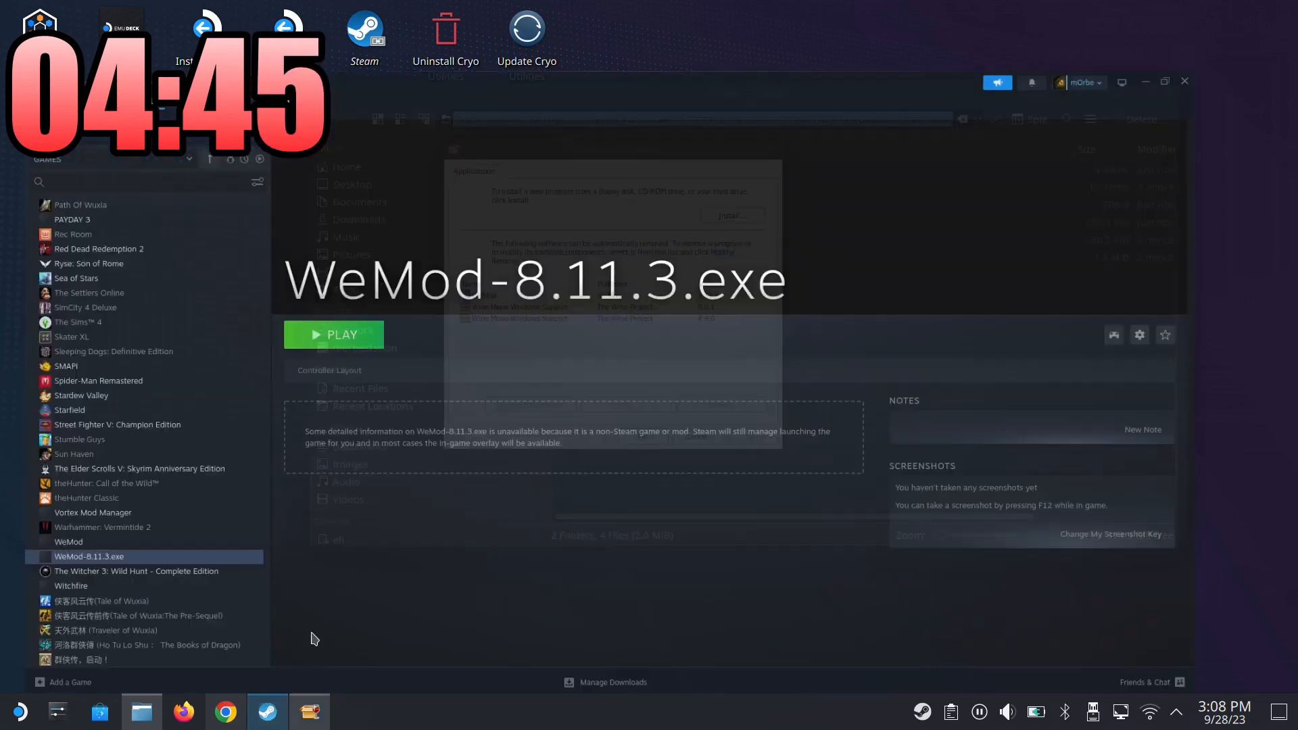
Launch WeMod-8.11.3.exe from its Steam library page.
left_click(333, 334)
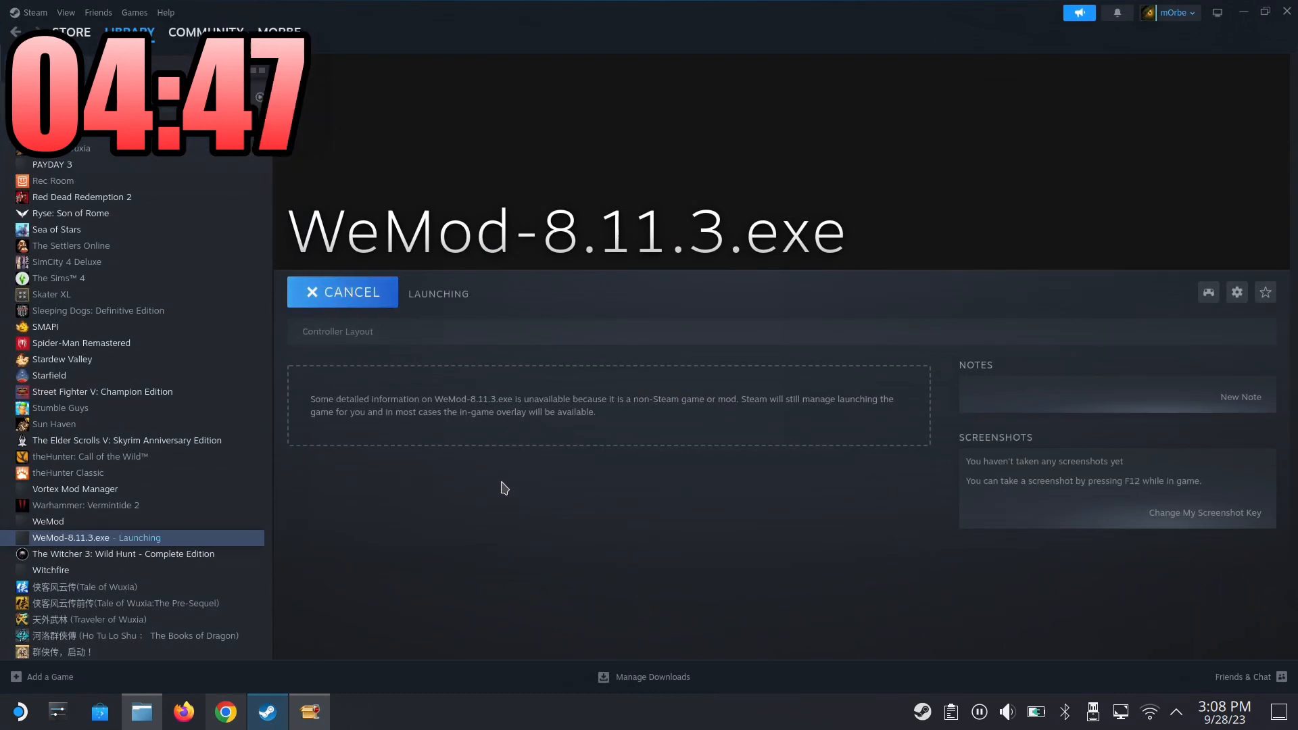